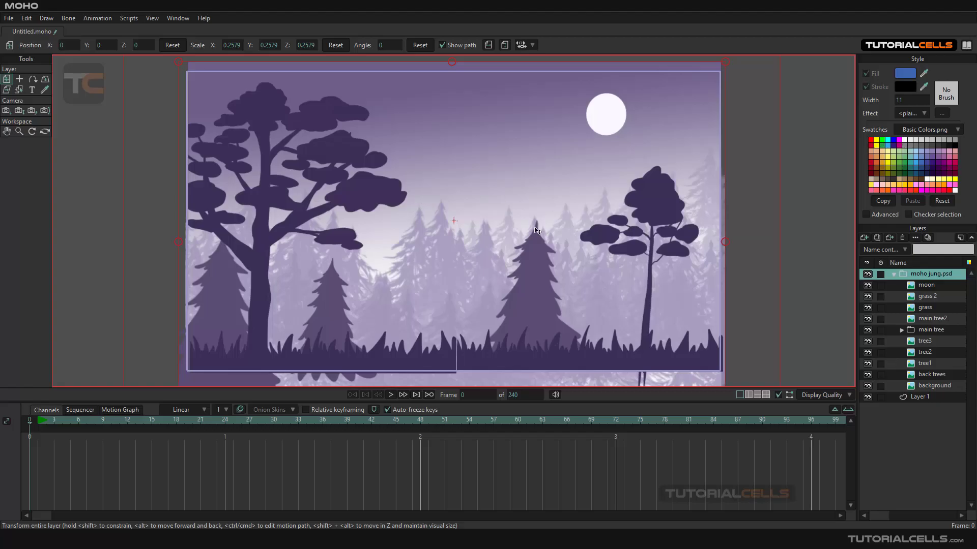
Step: Turn off visibility for the grass 2, grass and back trees layers
click(916, 238)
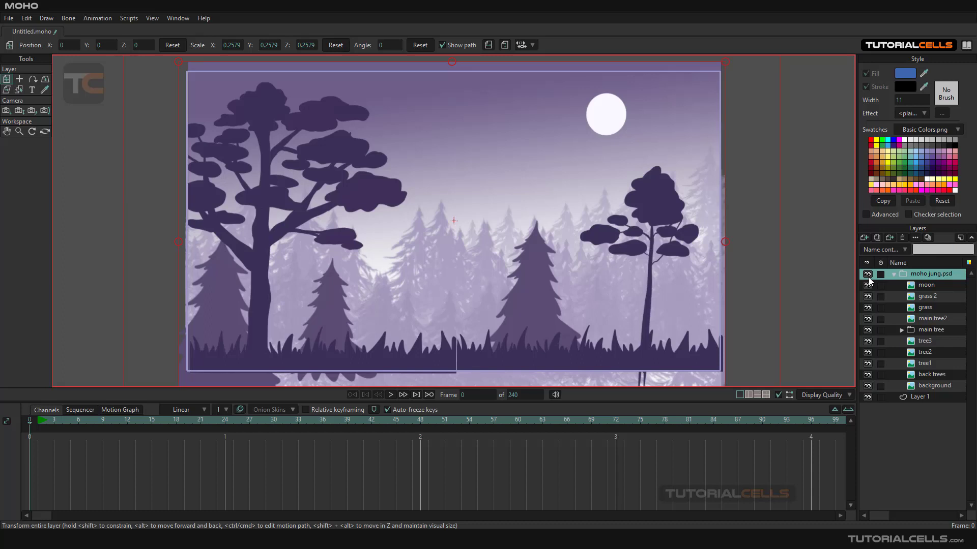
mouse_move(707, 268)
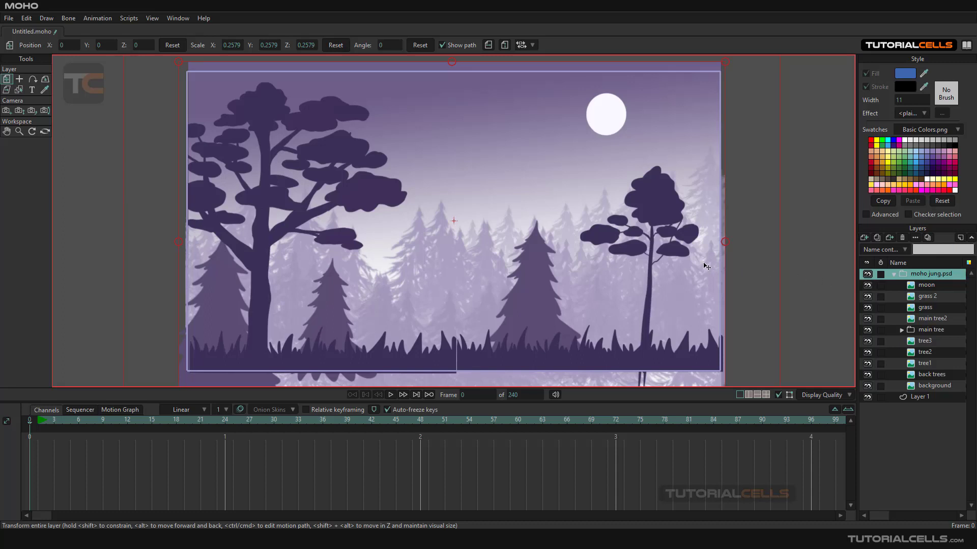
mouse_move(127, 114)
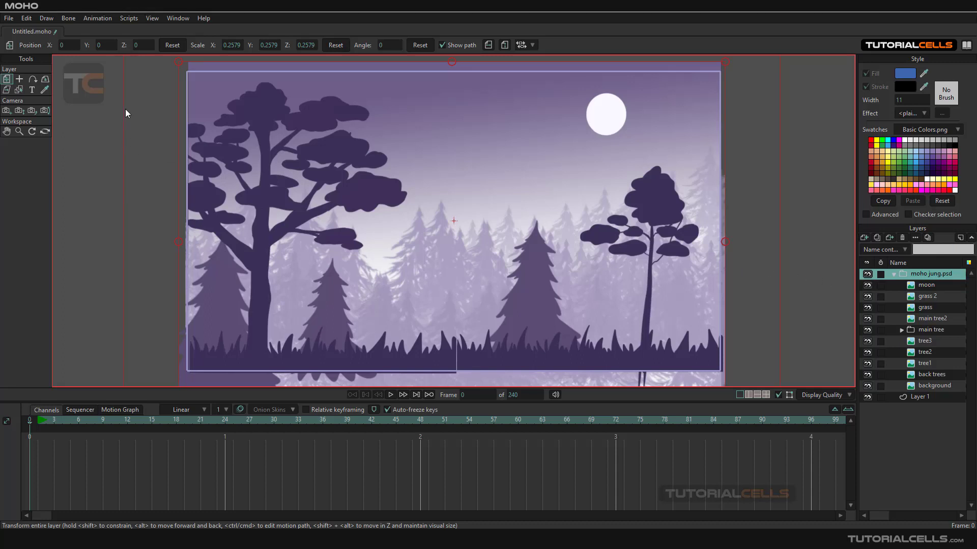
mouse_move(626, 305)
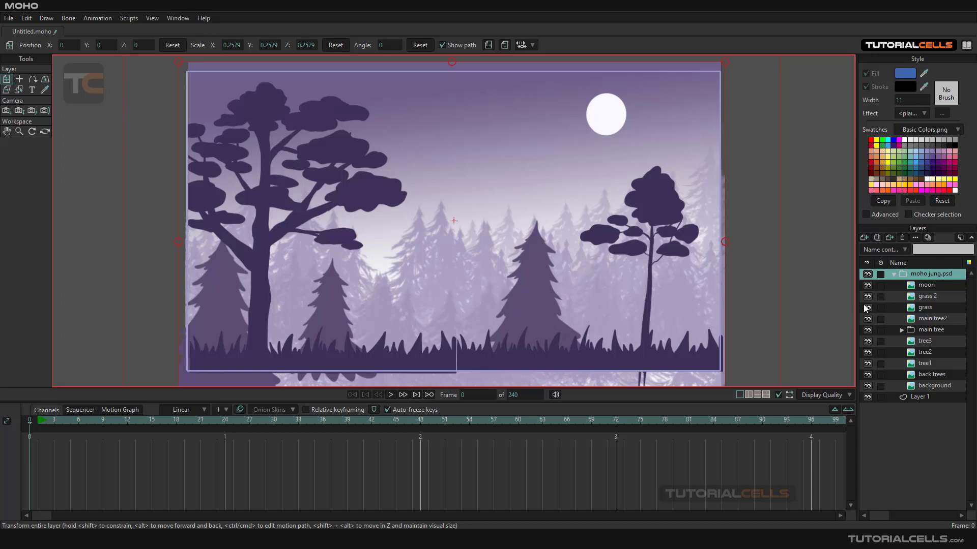
mouse_move(868, 304)
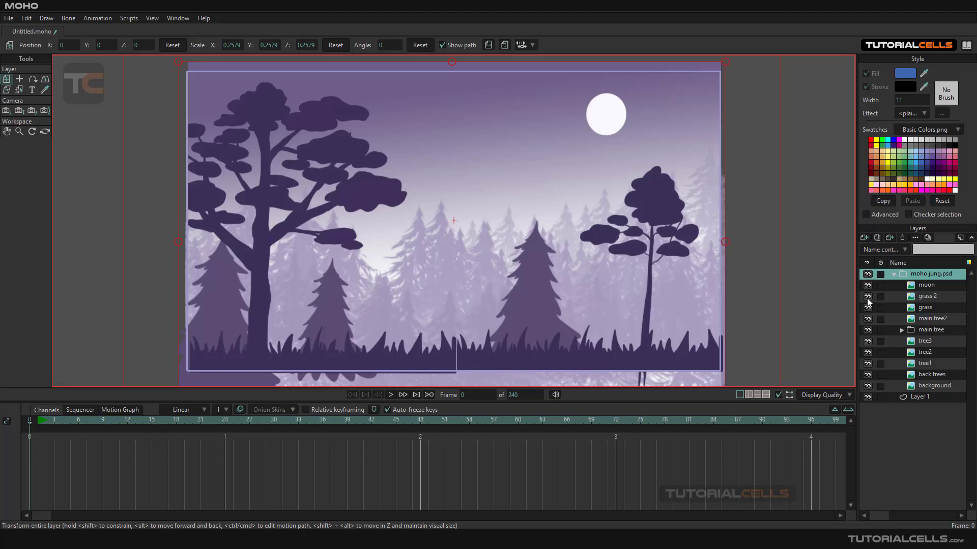
click(866, 296)
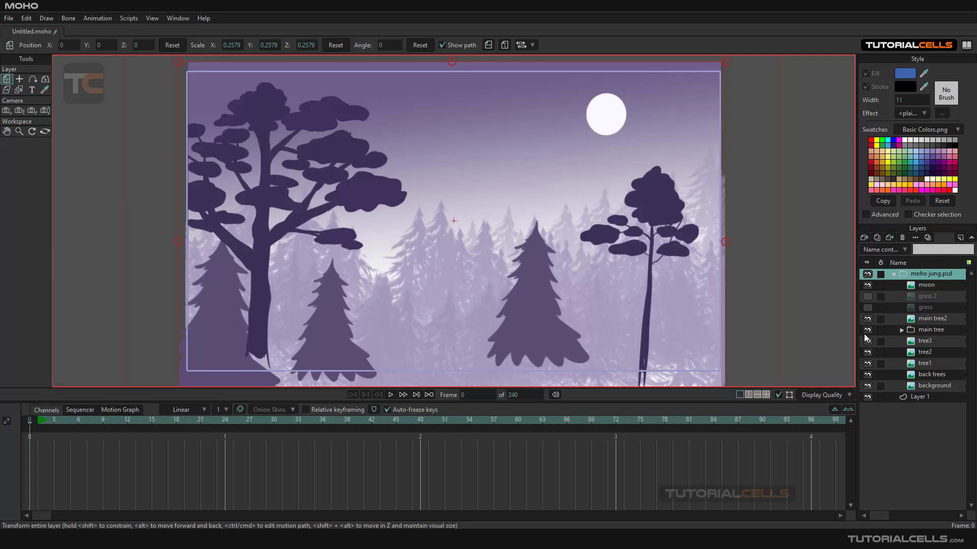
mouse_move(871, 377)
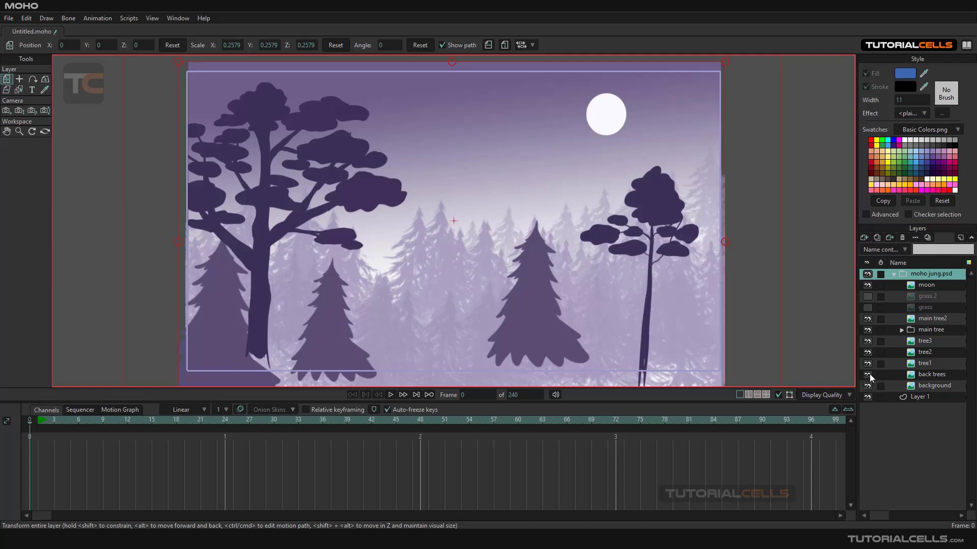
click(866, 374)
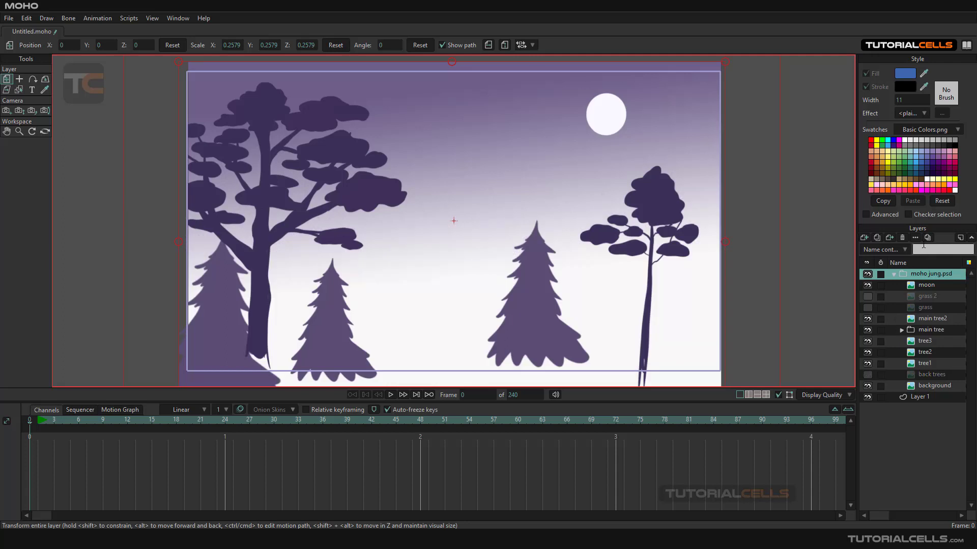
mouse_move(928, 237)
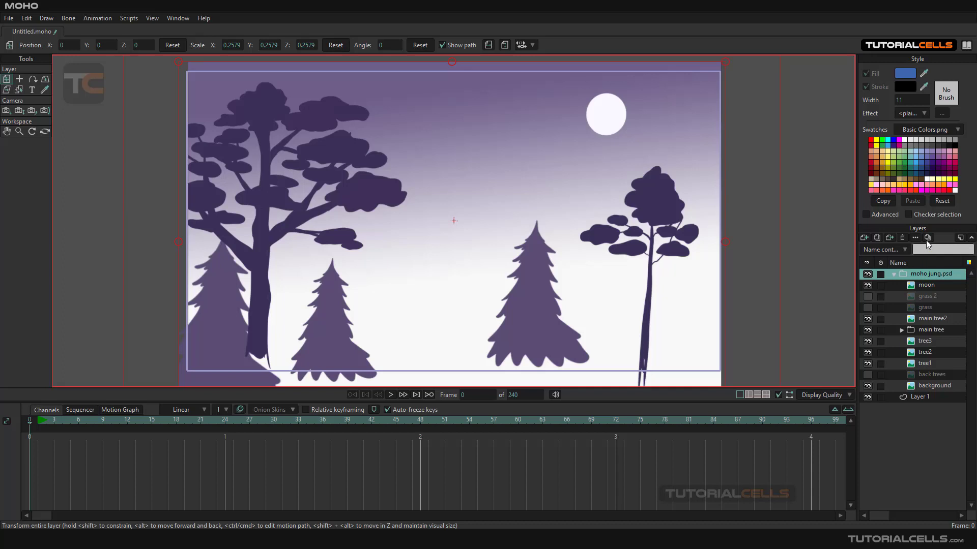
Step: Create a layer comp named 'no grass' from the current layer visibility
click(927, 238)
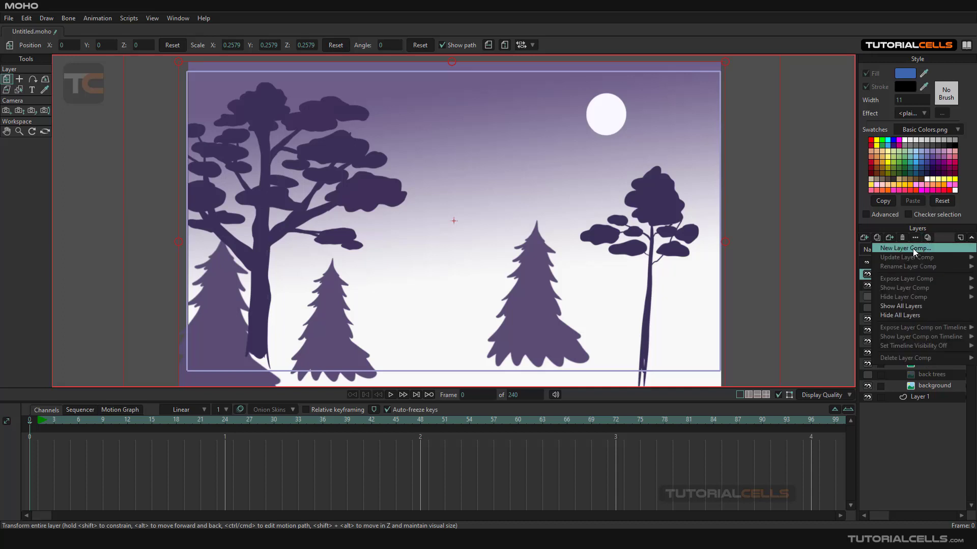
click(910, 248)
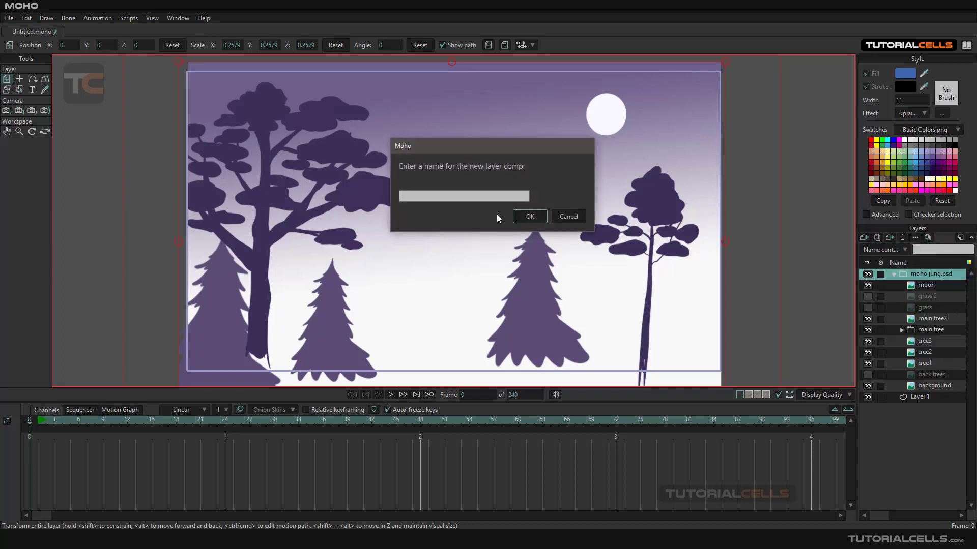
text(no g)
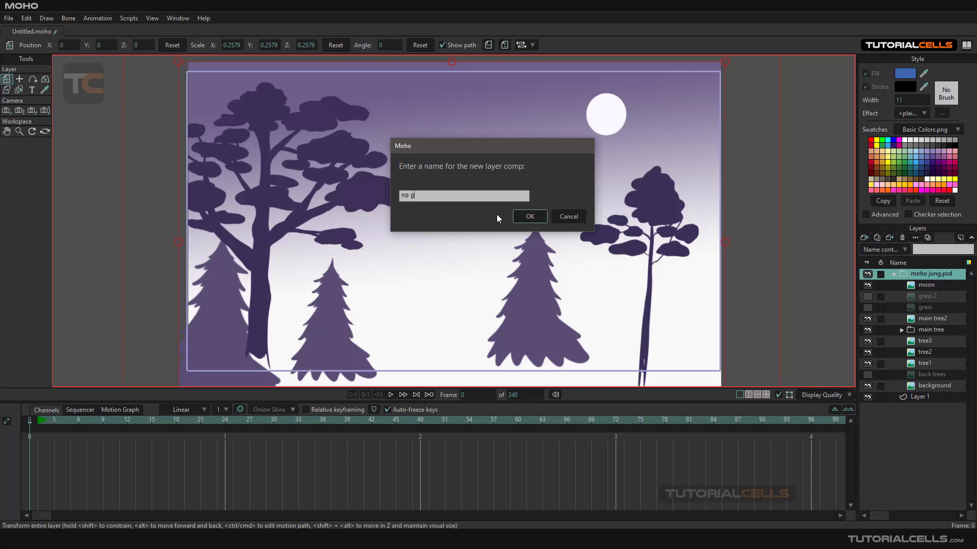
text(rass)
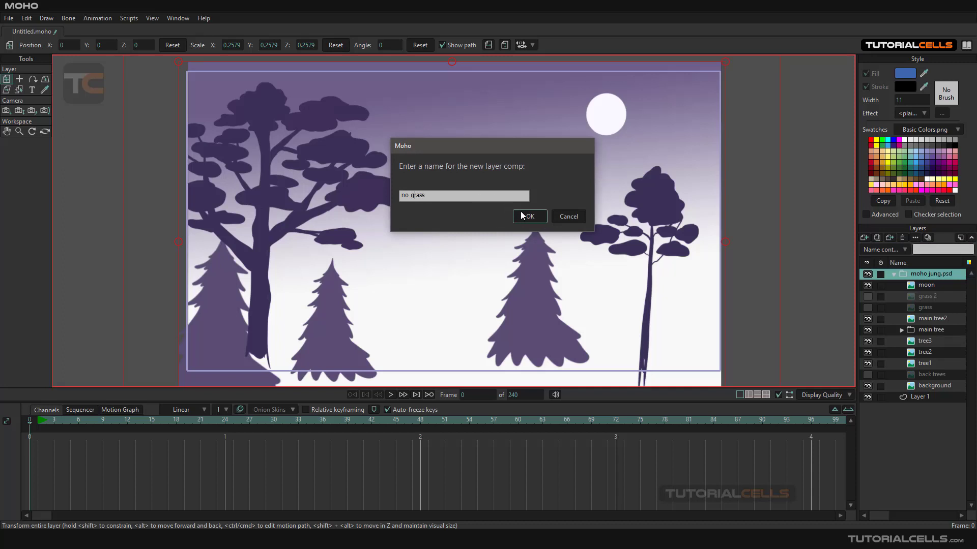
click(528, 216)
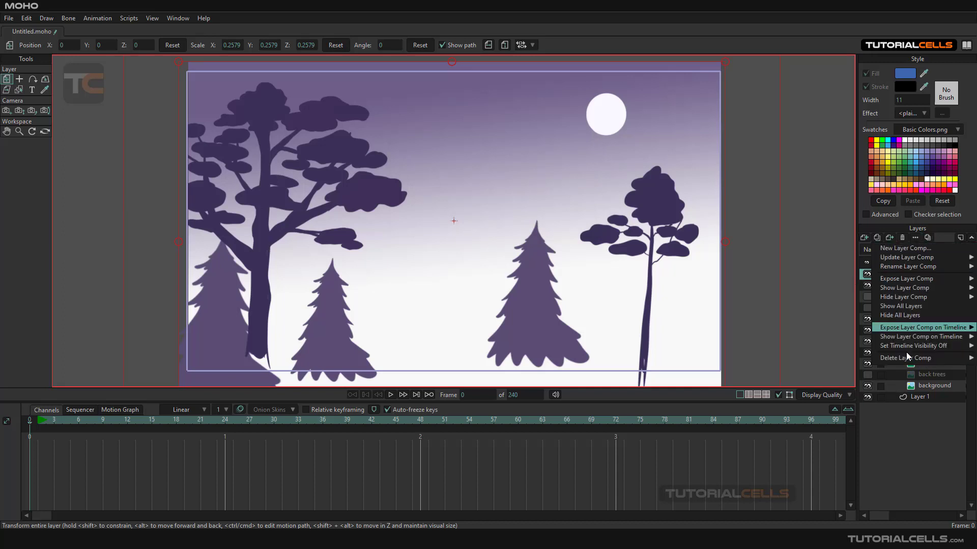
mouse_move(899, 305)
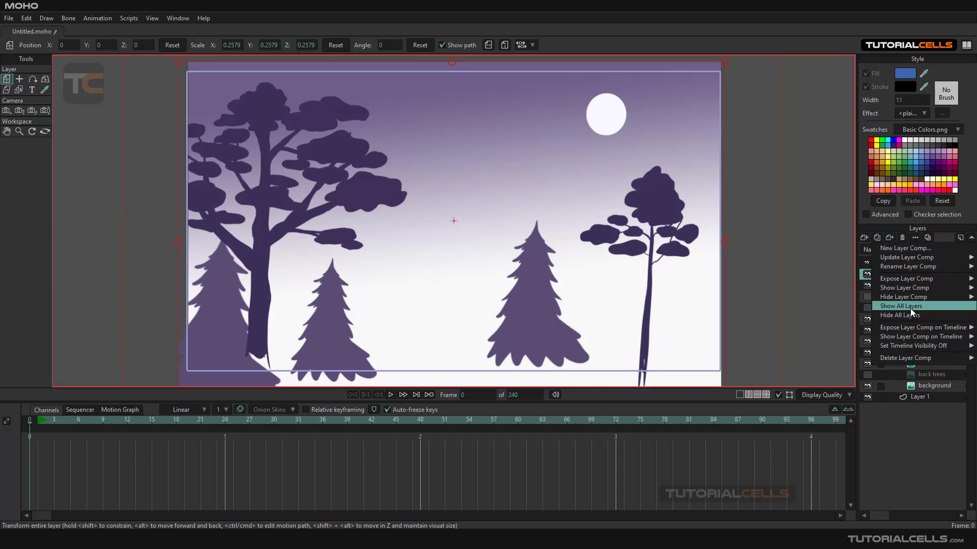
Step: Show all layers, then hide background, back trees, tree1, tree2 and tree3
click(899, 305)
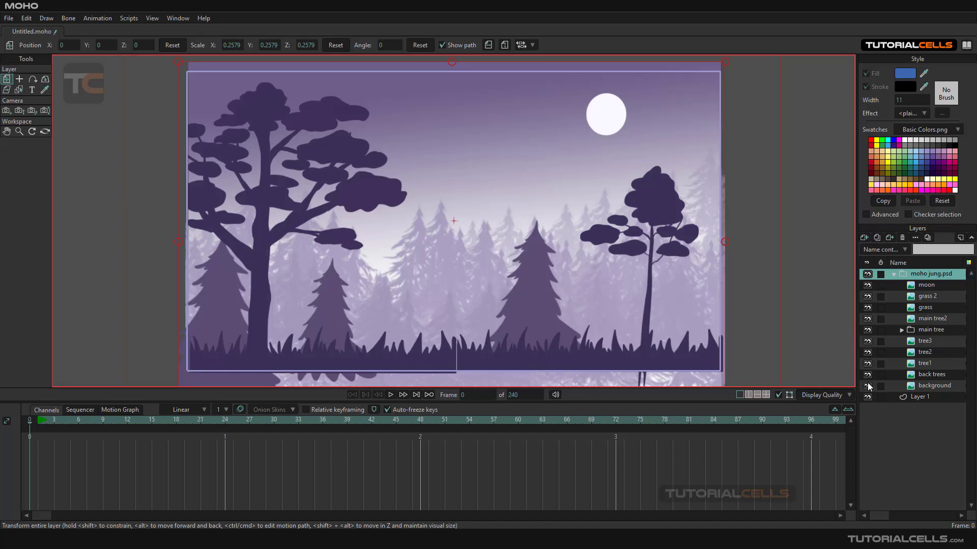
mouse_move(889, 392)
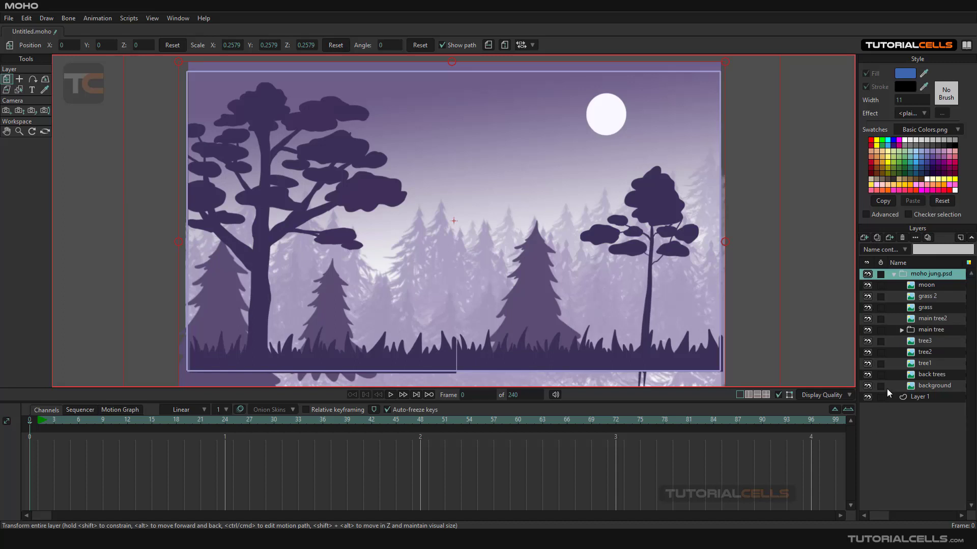
mouse_move(867, 386)
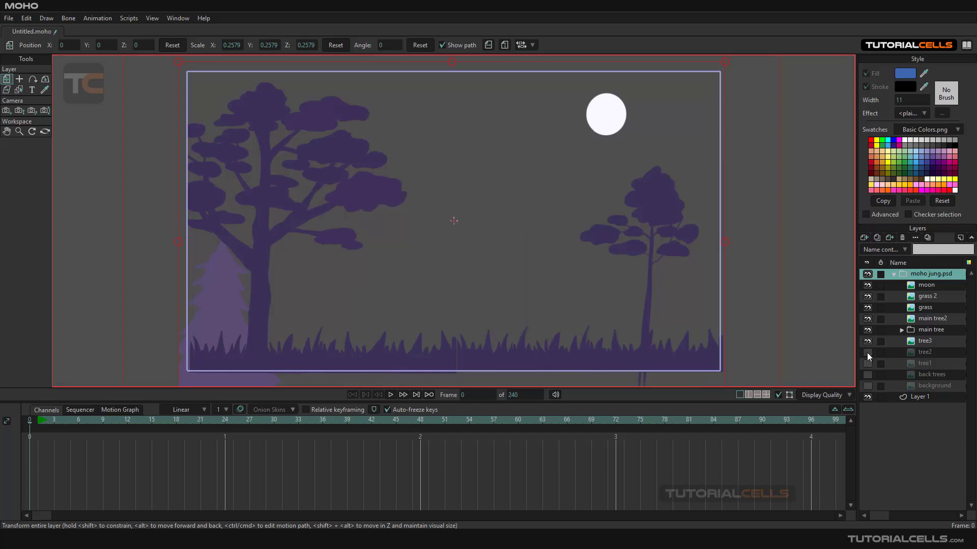
click(866, 341)
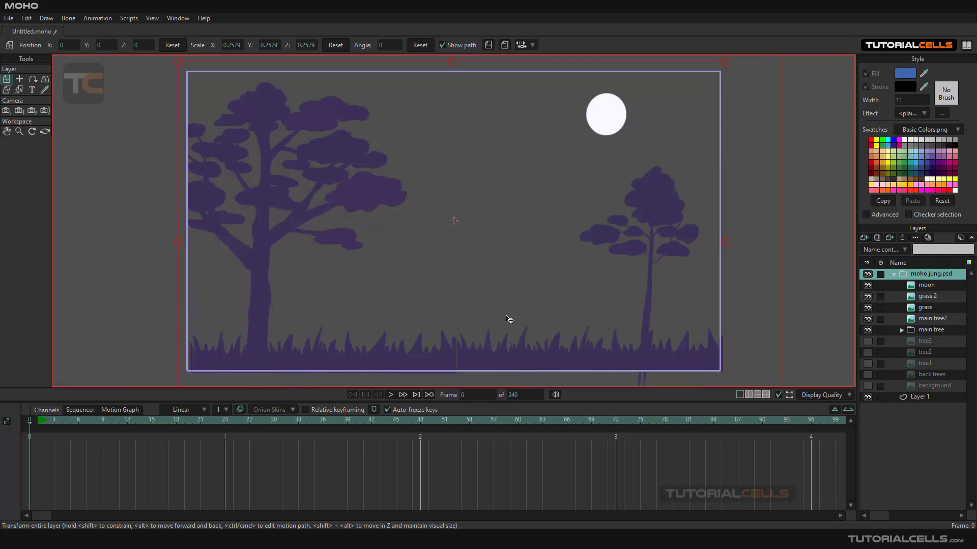
Step: Save a 'no back trees' layer comp and confirm it's listed beside 'no grass'
click(915, 239)
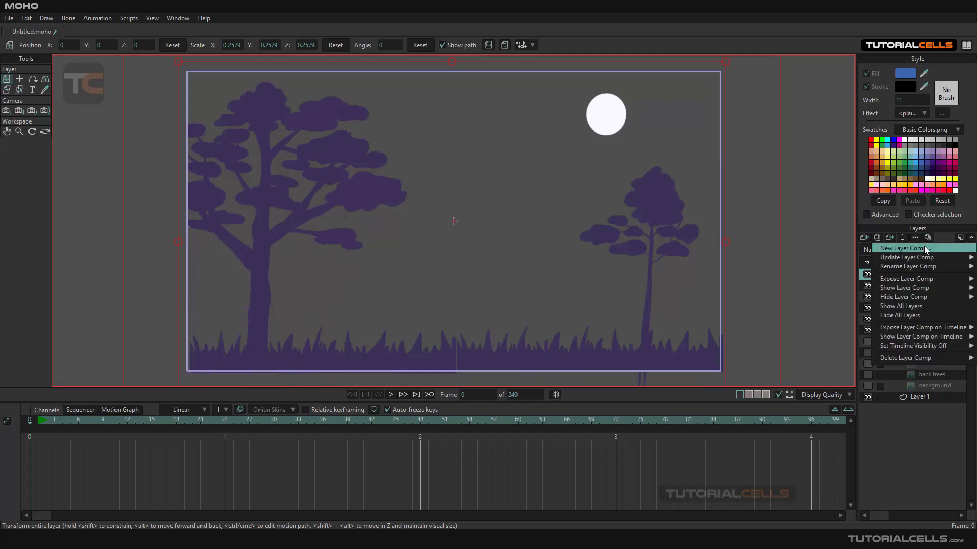
click(899, 248)
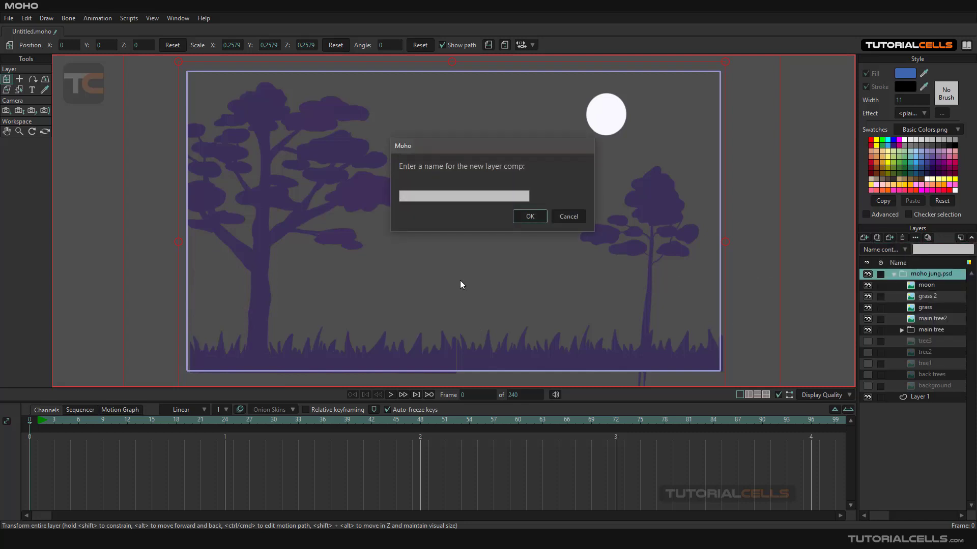
text(no bac)
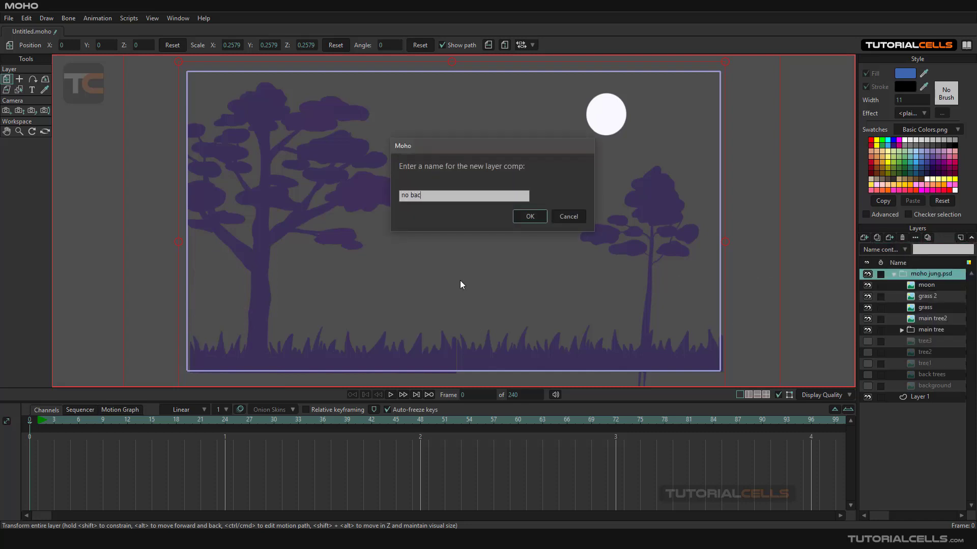
text(k tree)
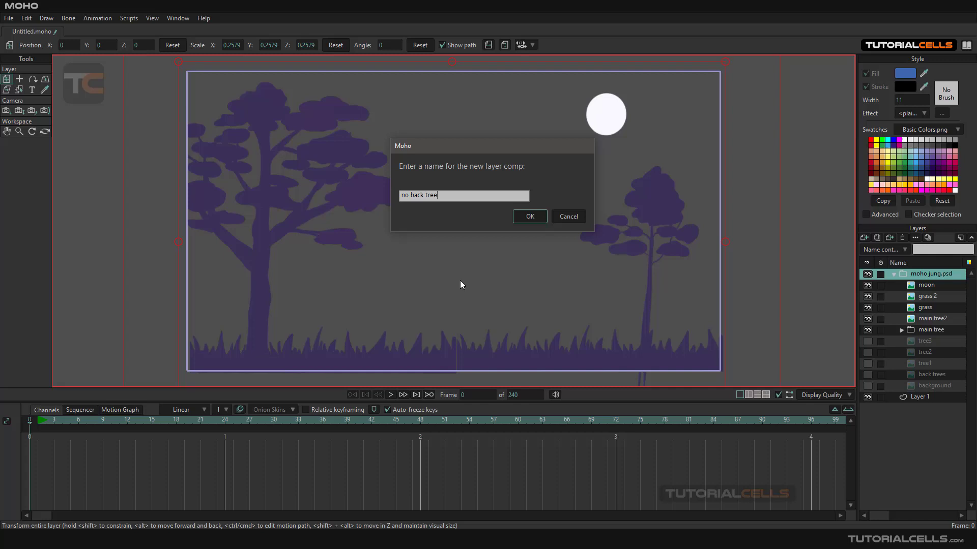
text(s)
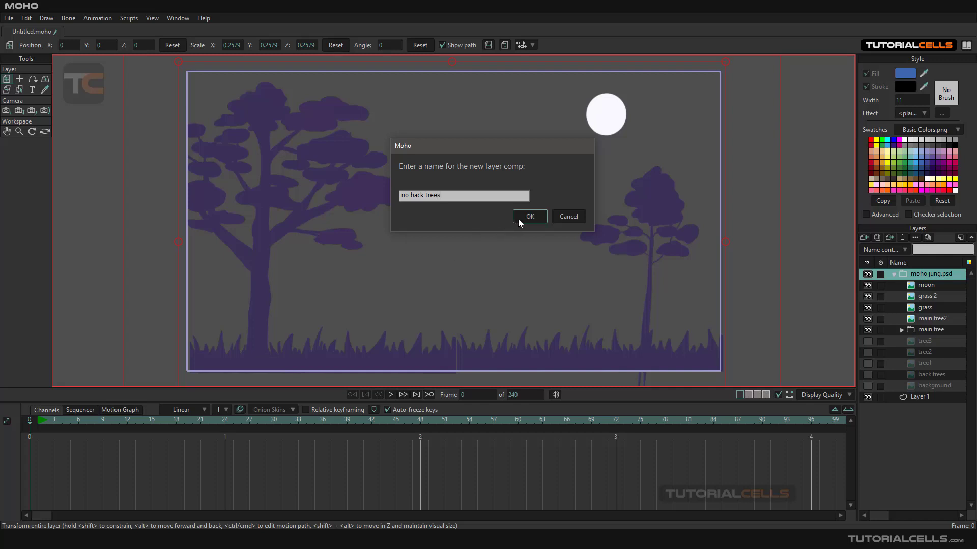
click(528, 216)
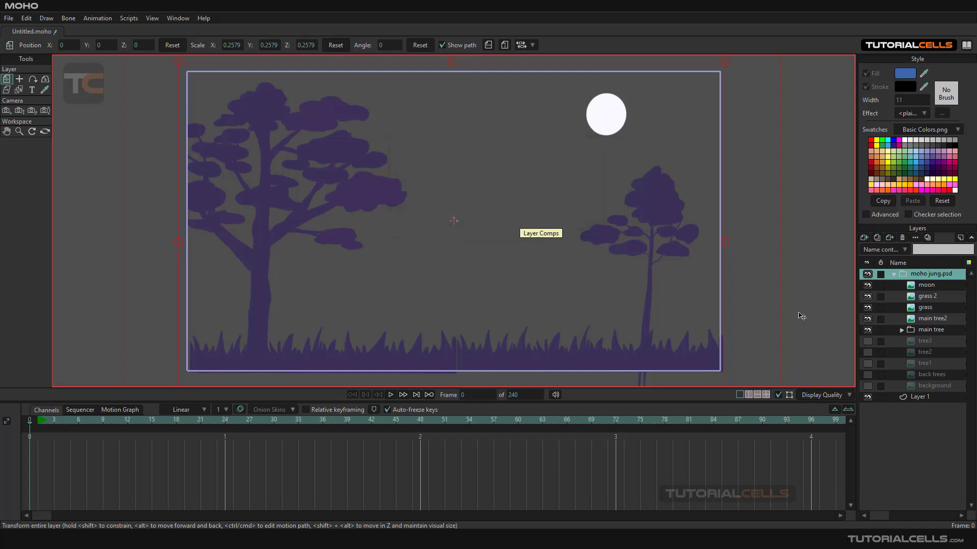
click(540, 233)
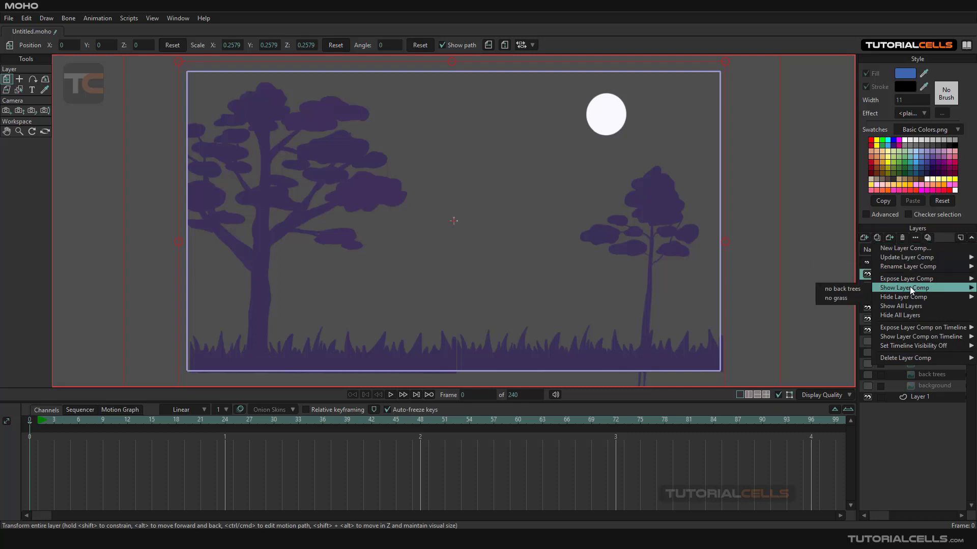
mouse_move(901, 306)
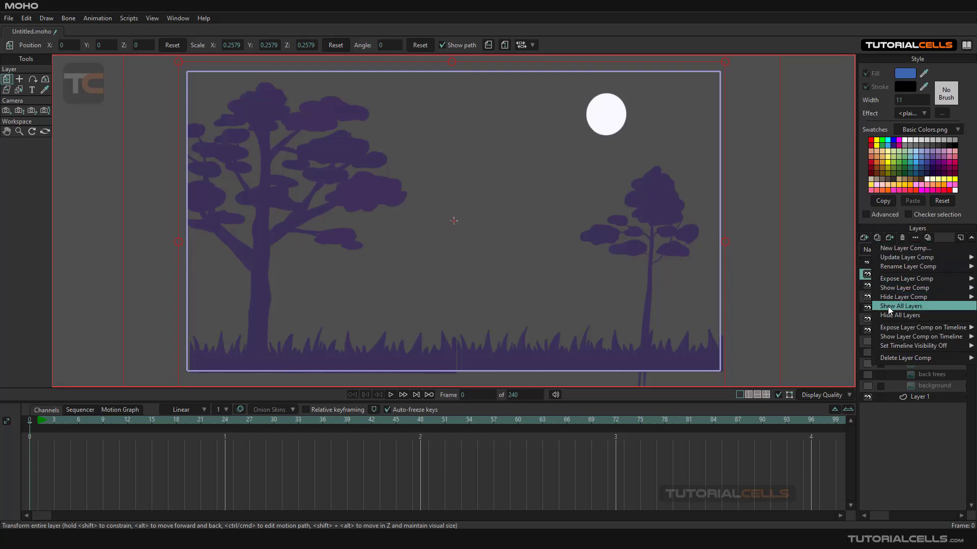
Step: Make every layer visible again and bring up the Layer Comps options
click(900, 306)
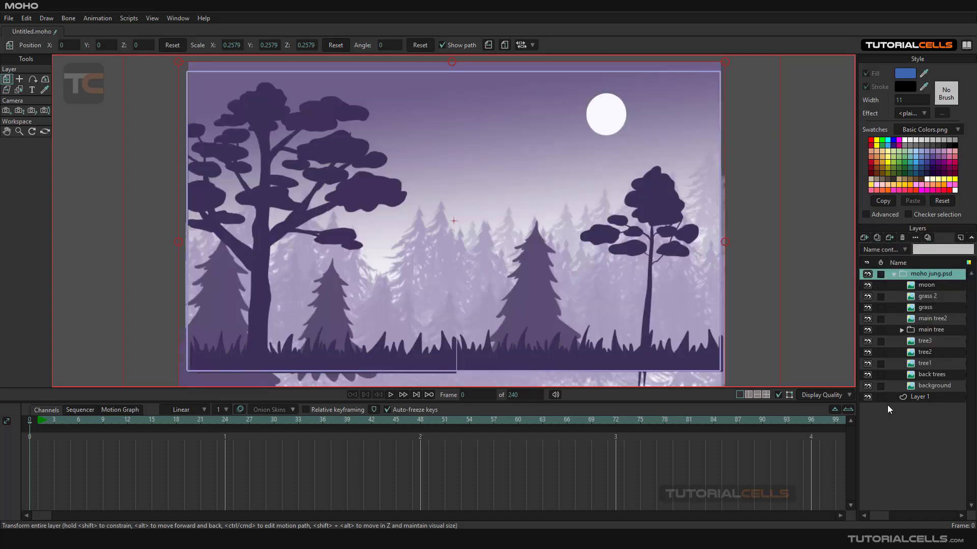
mouse_move(885, 433)
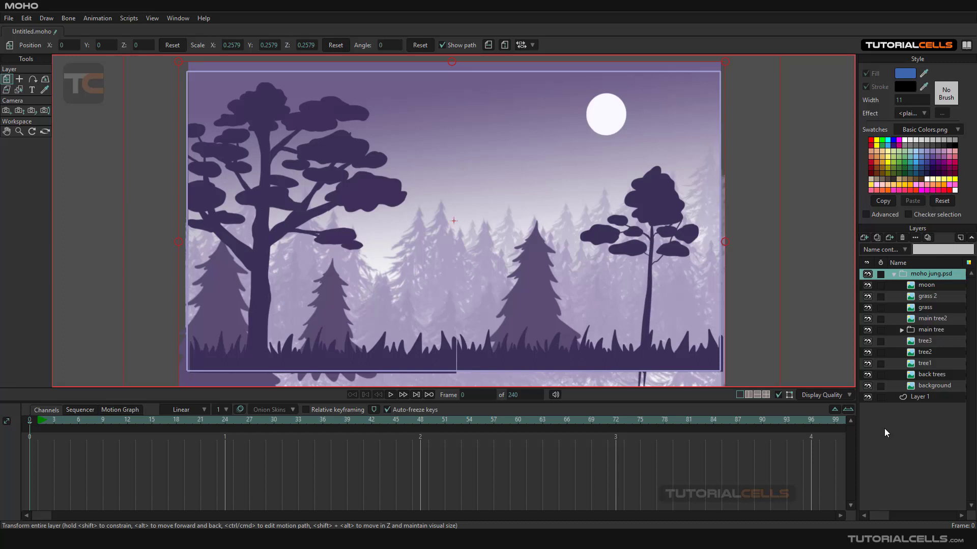
click(915, 238)
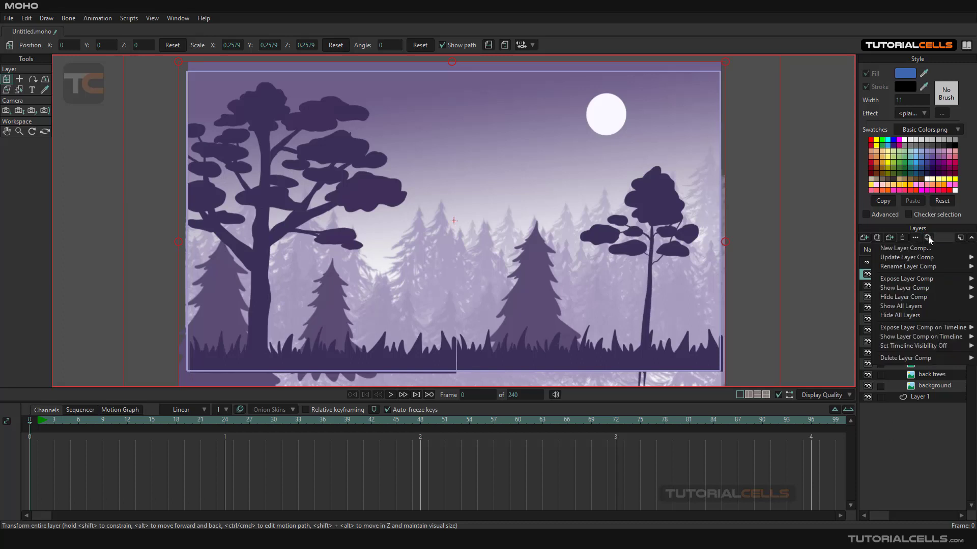
mouse_move(906, 278)
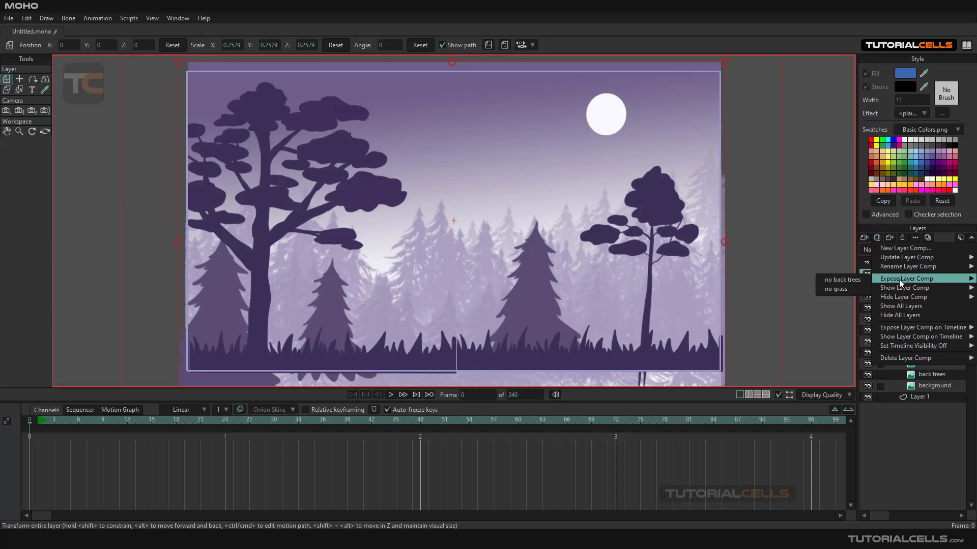
mouse_move(841, 279)
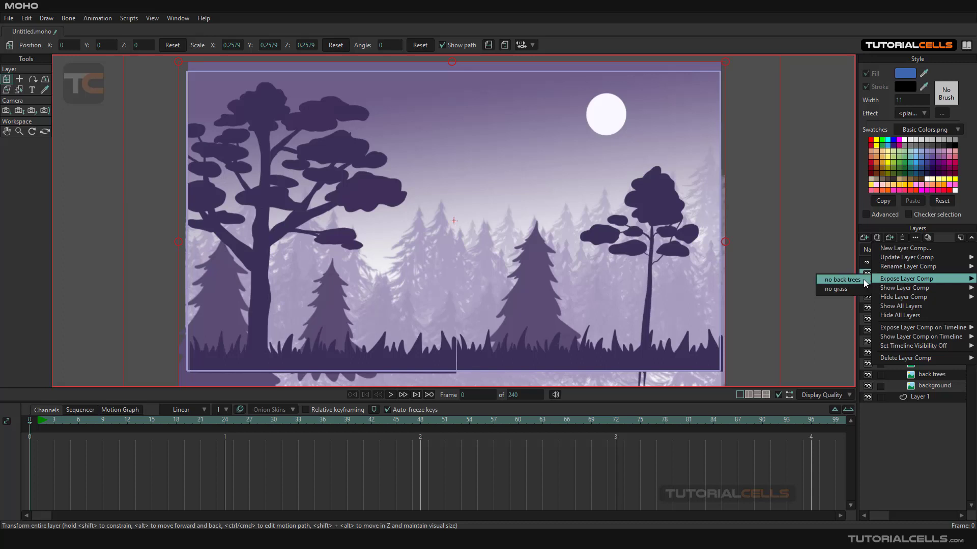
mouse_move(841, 289)
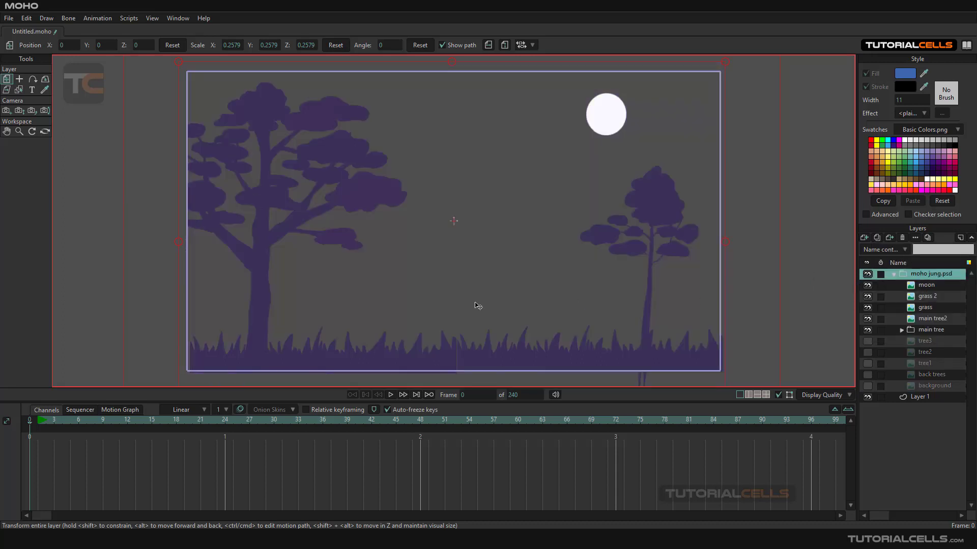
mouse_move(471, 305)
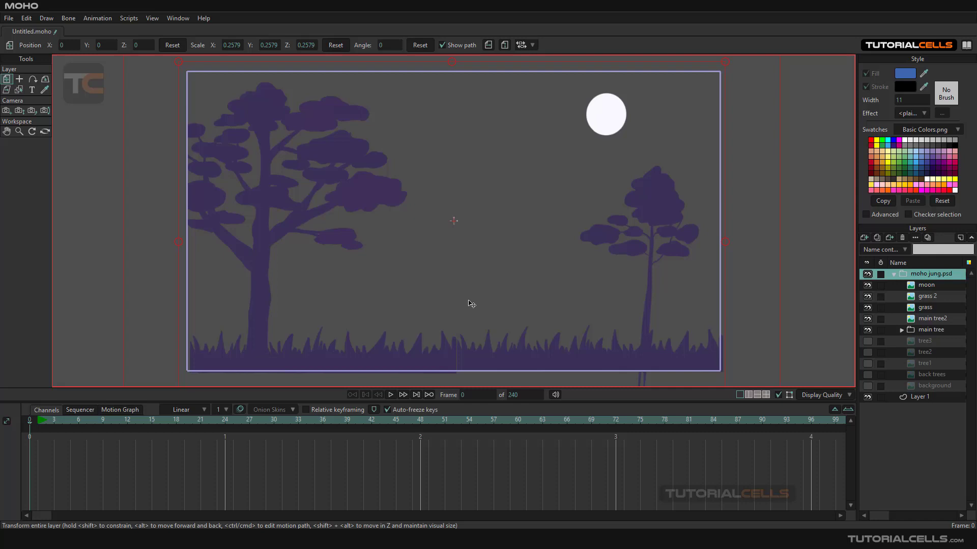
mouse_move(885, 403)
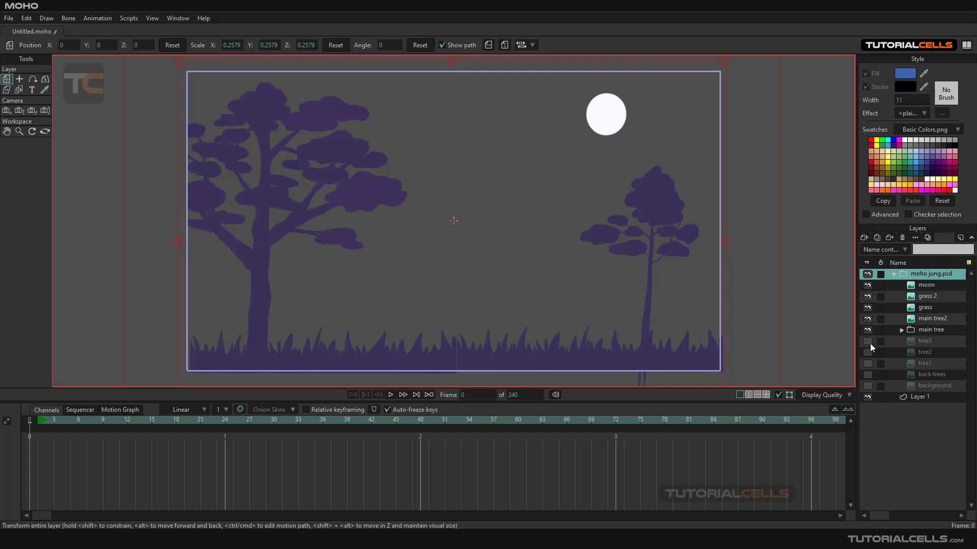
mouse_move(741, 306)
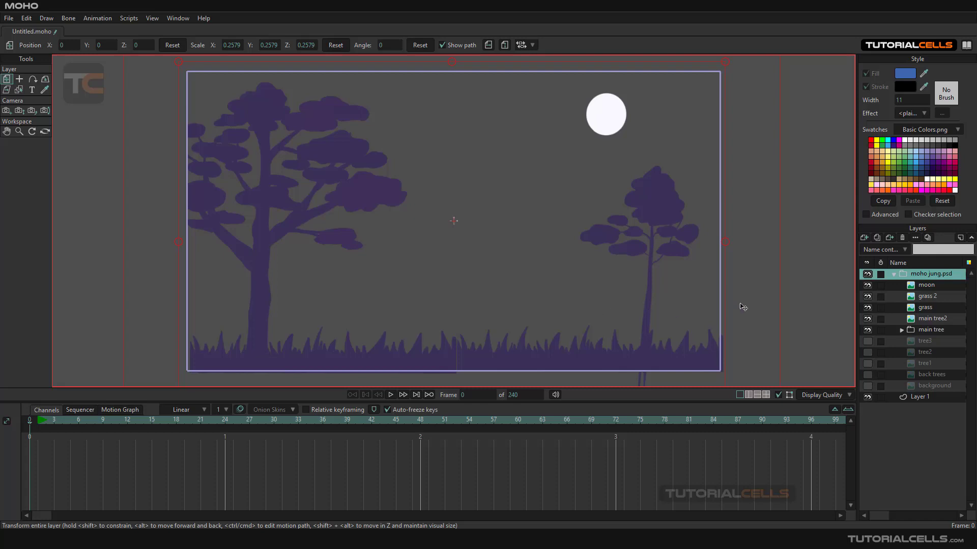
Step: Display the forest without grass and back trees, reviewing saved comps in Layer Comps
click(914, 238)
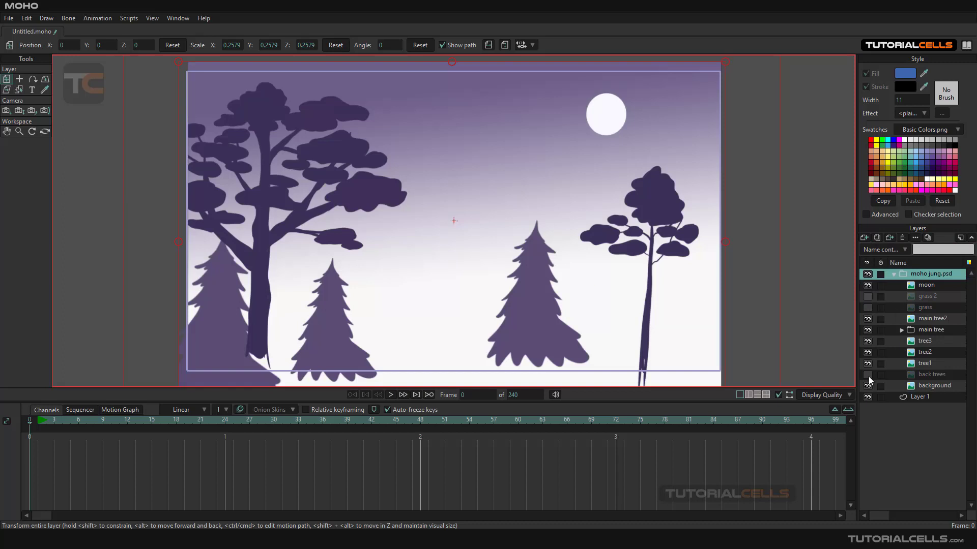
mouse_move(930, 241)
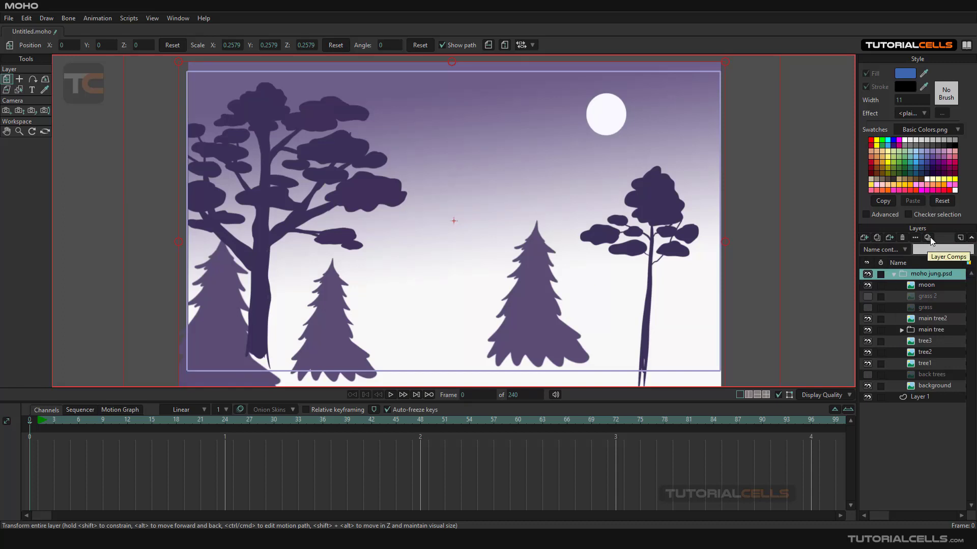
click(927, 237)
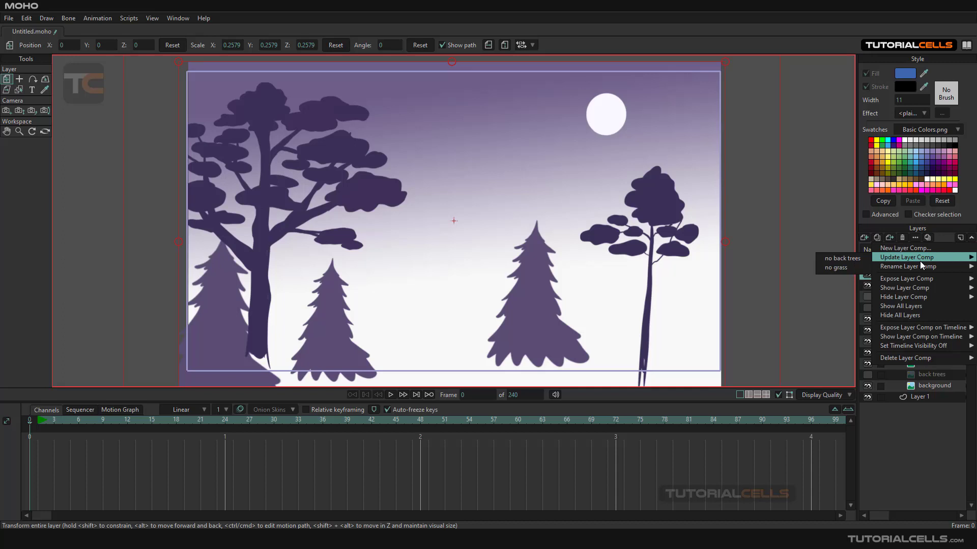
mouse_move(904, 328)
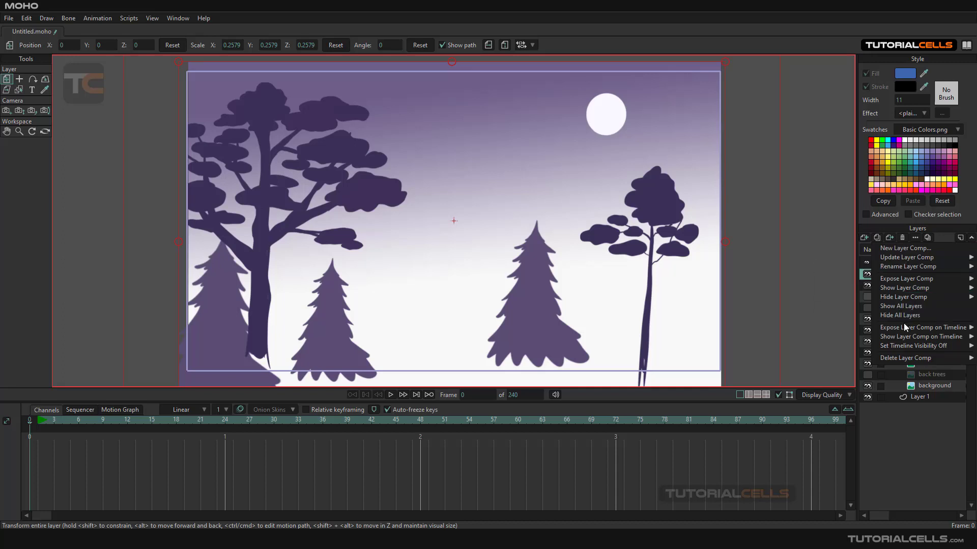
mouse_move(906, 278)
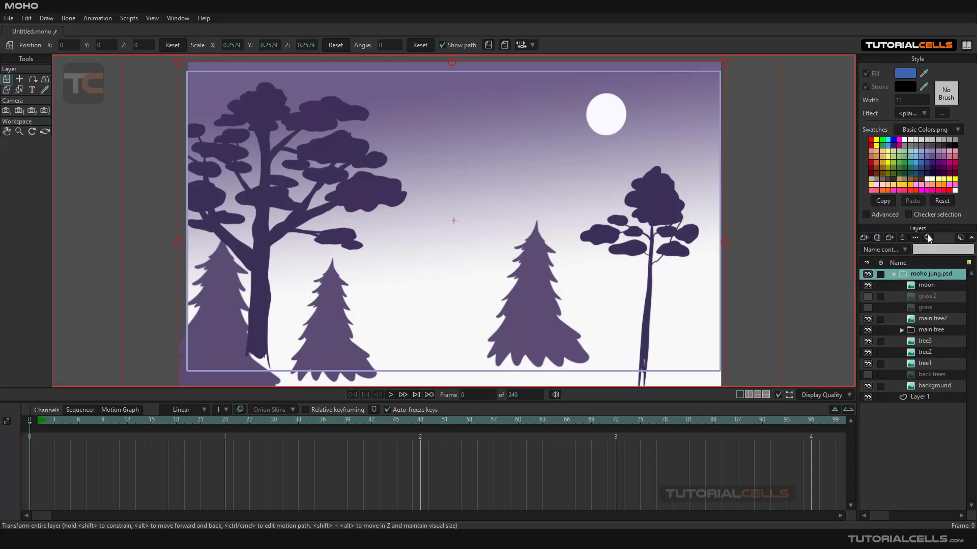
click(915, 238)
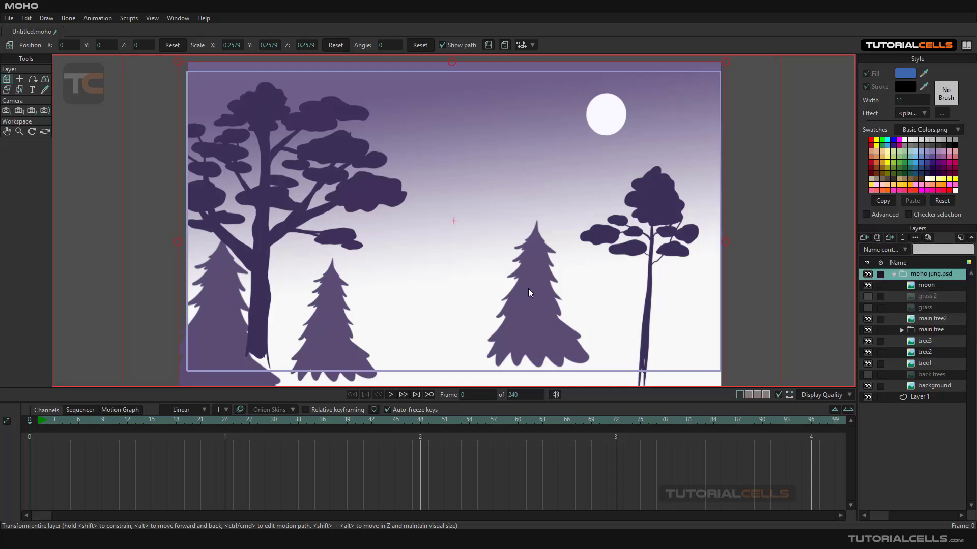
mouse_move(839, 284)
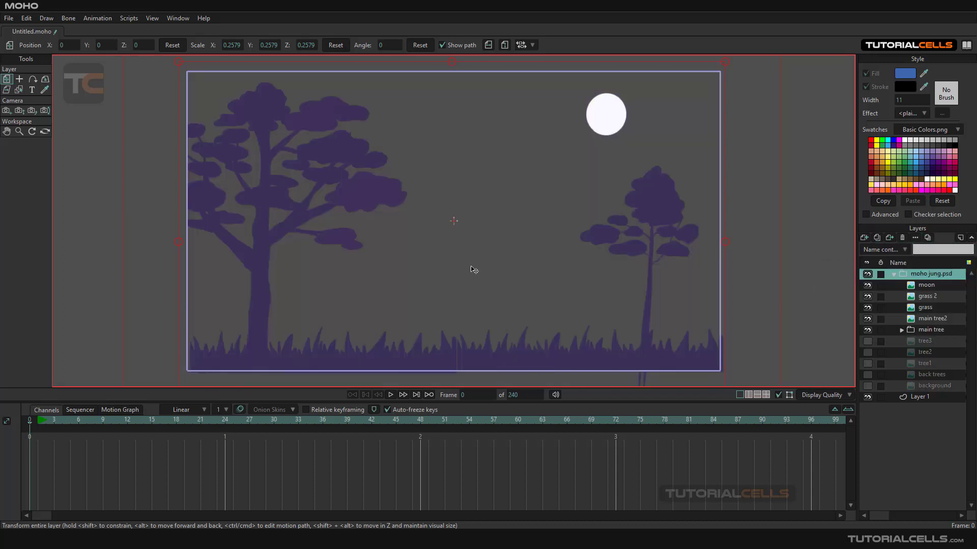
mouse_move(636, 239)
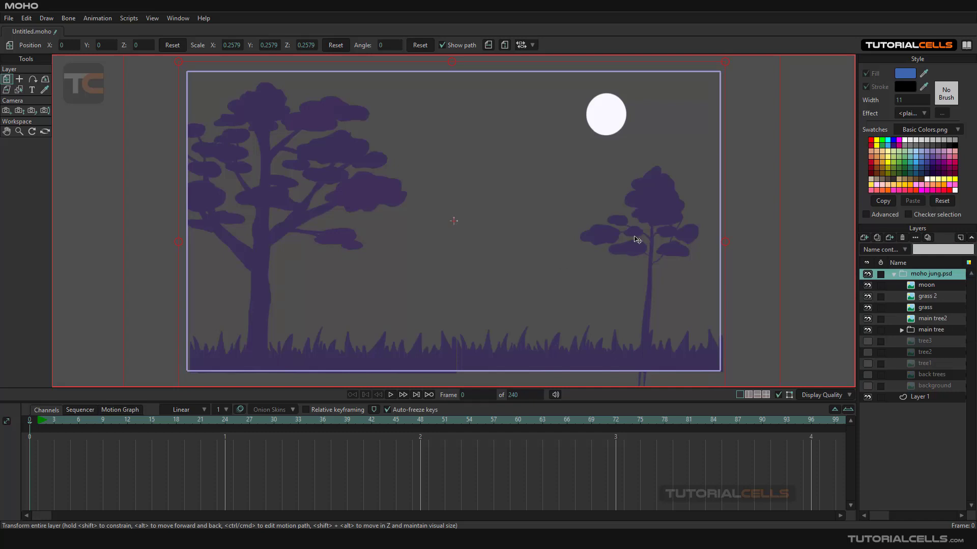
Step: Hide main tree2, show all layers, then expose the 'no back trees' comp
click(932, 318)
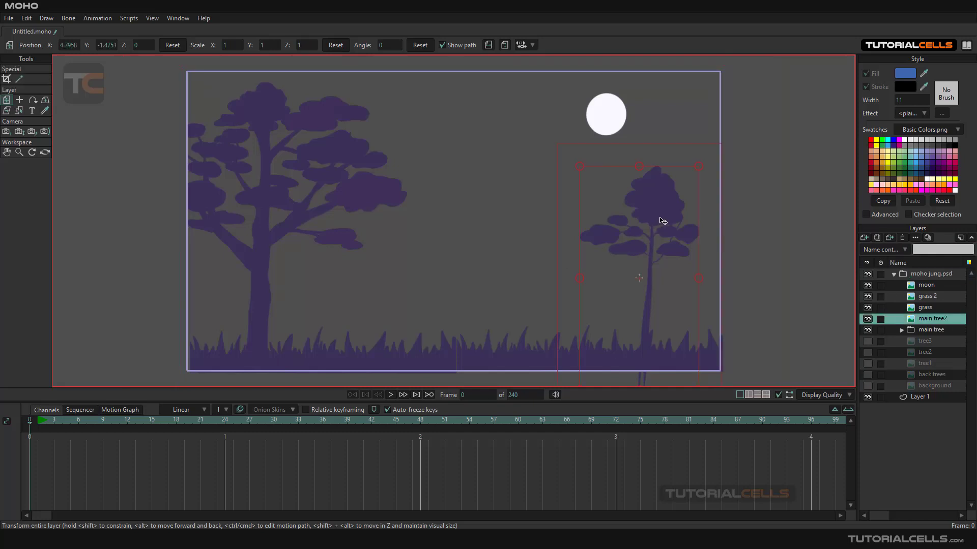
click(866, 319)
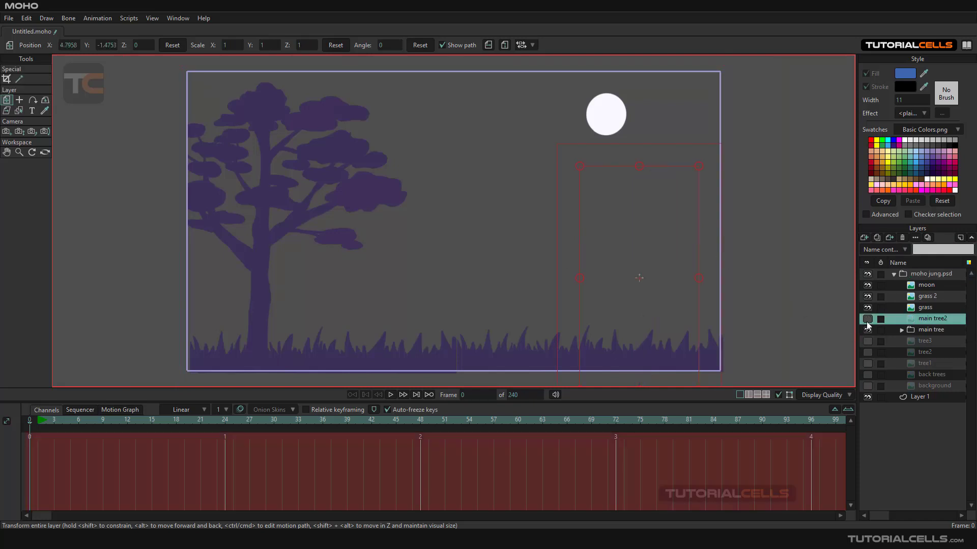
click(866, 319)
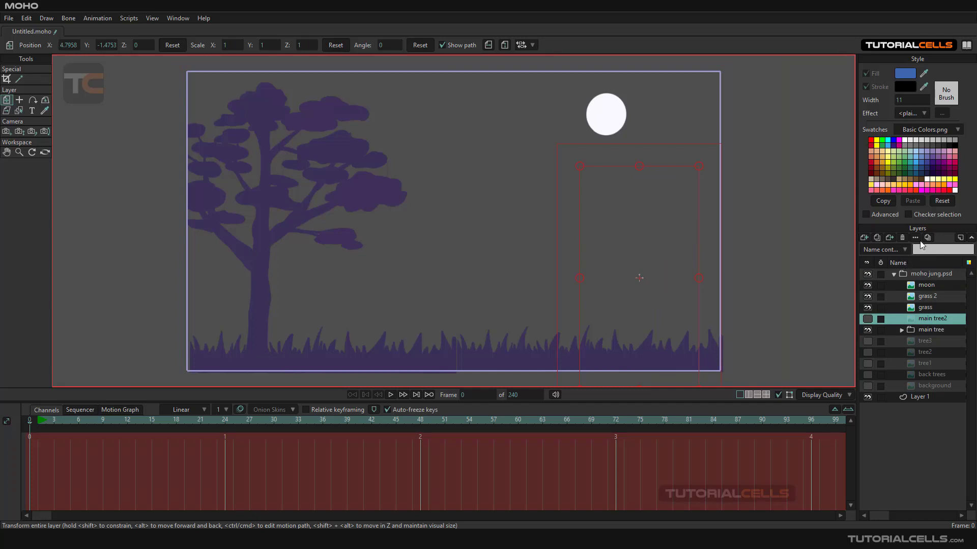
click(915, 238)
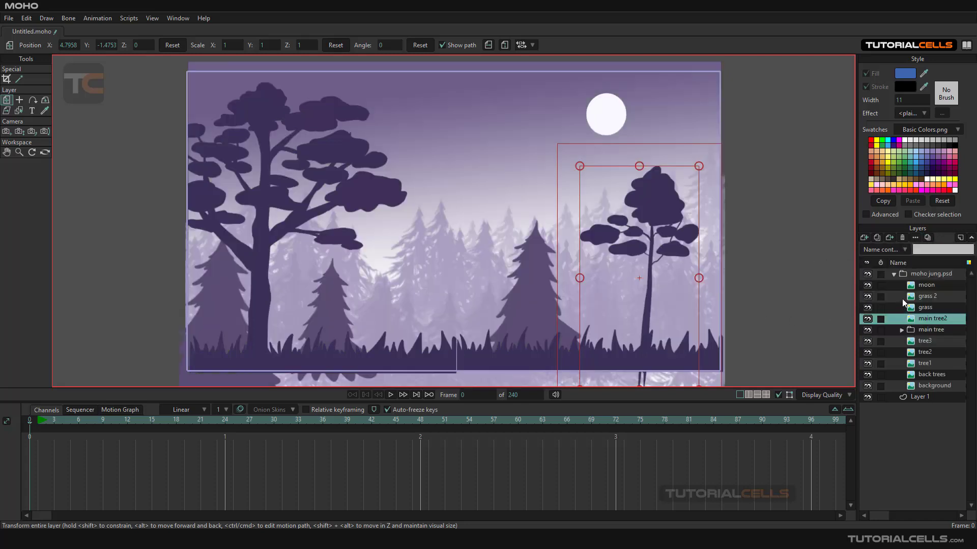
click(915, 238)
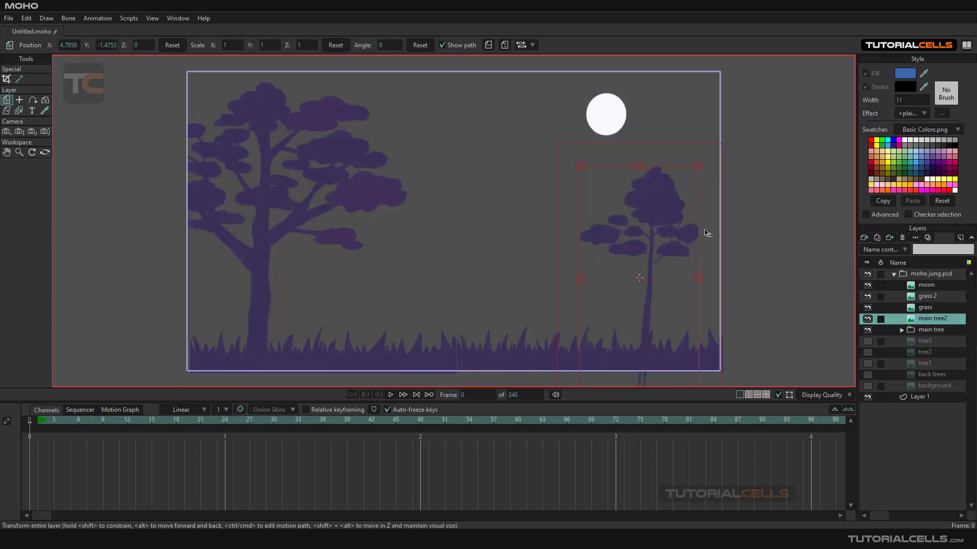
mouse_move(590, 267)
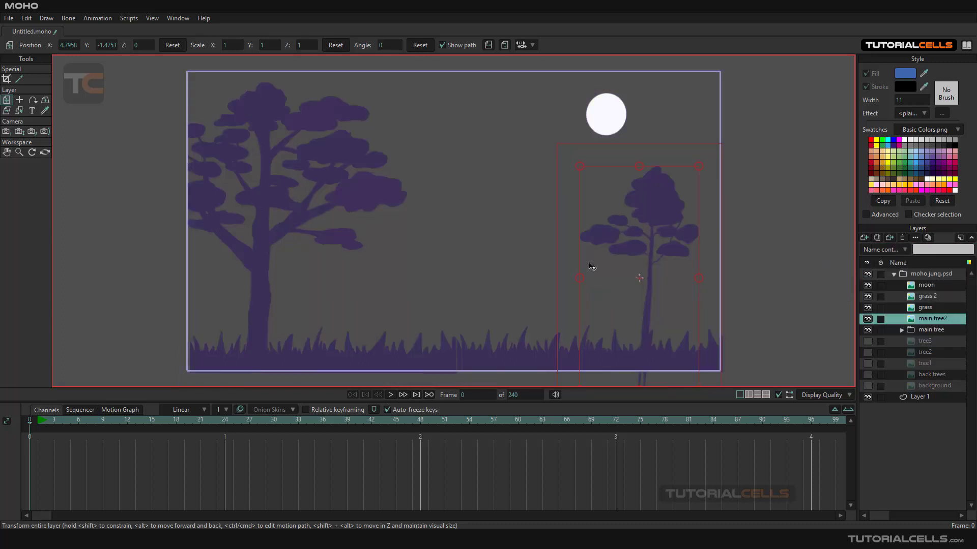
Step: Hide main tree2, then use Layer Comps to hide back trees, small trees and background
click(927, 237)
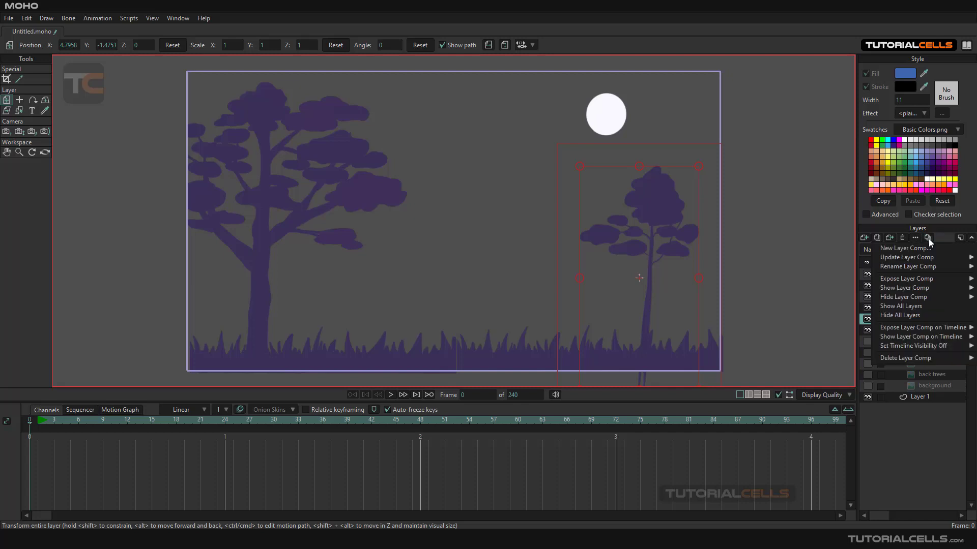
mouse_move(914, 266)
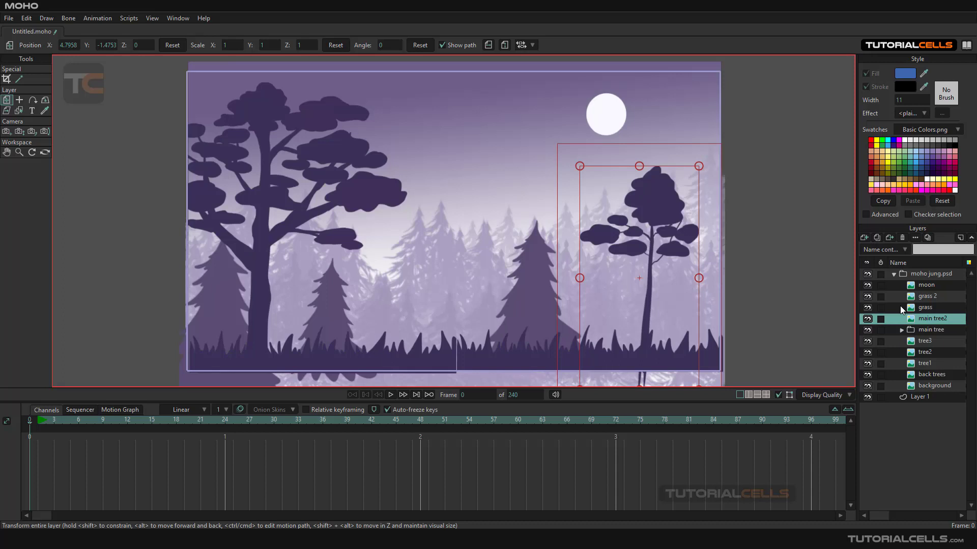
click(866, 318)
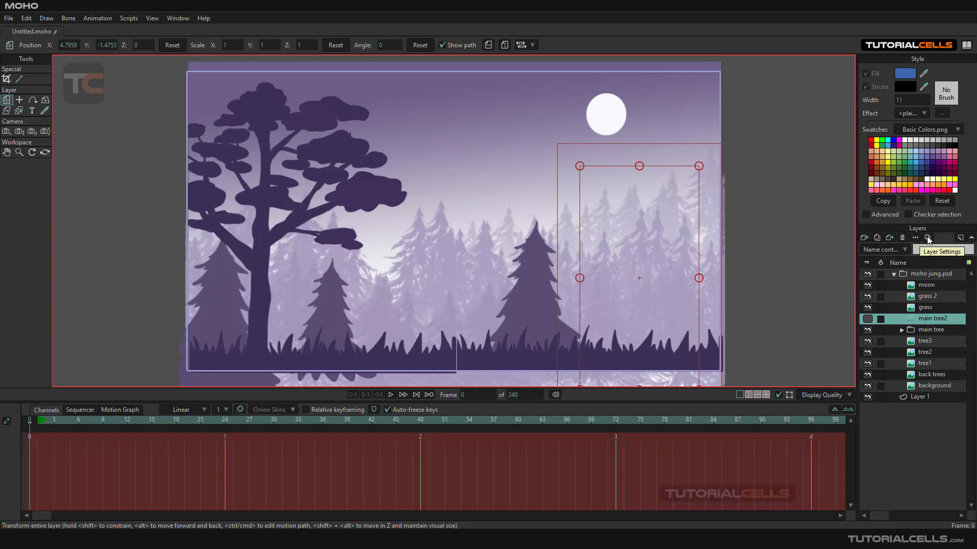
click(915, 237)
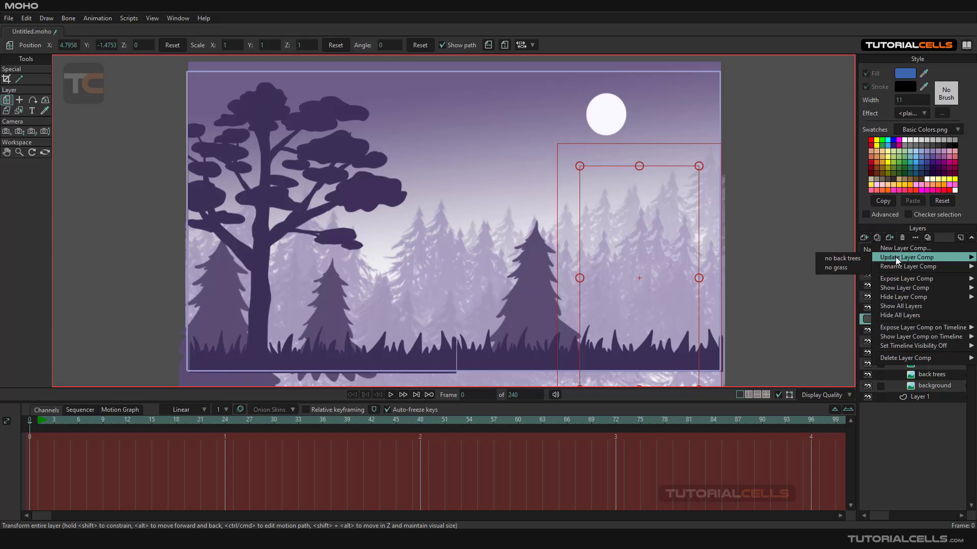
mouse_move(841, 258)
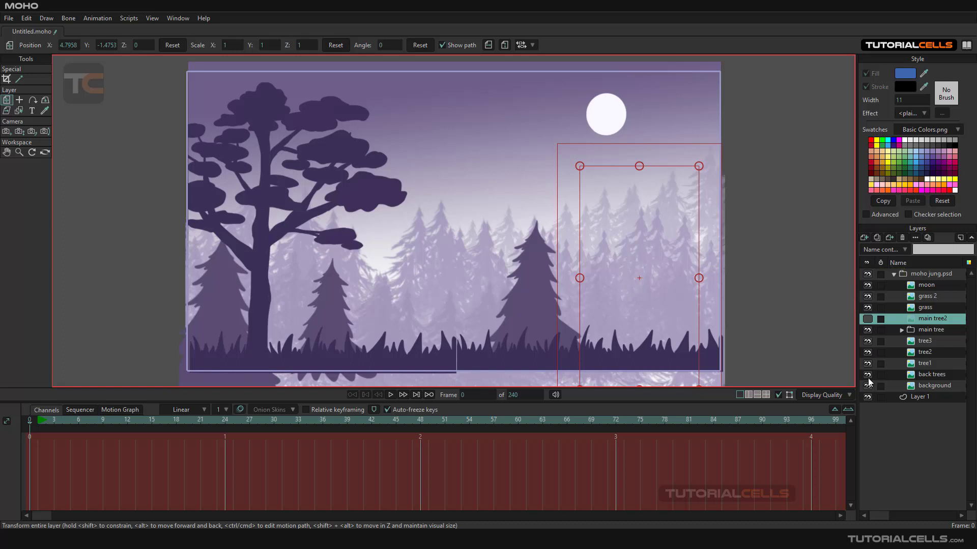
mouse_move(838, 303)
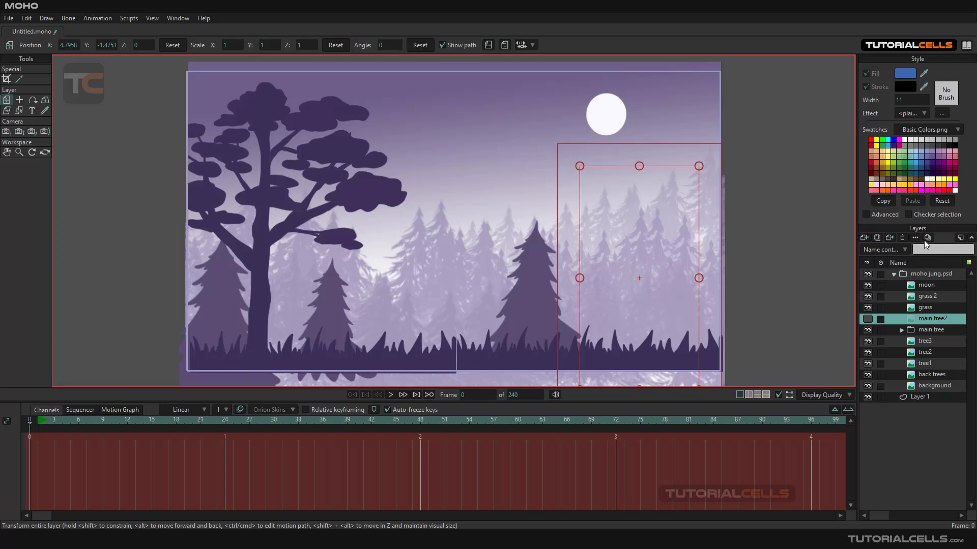
click(915, 238)
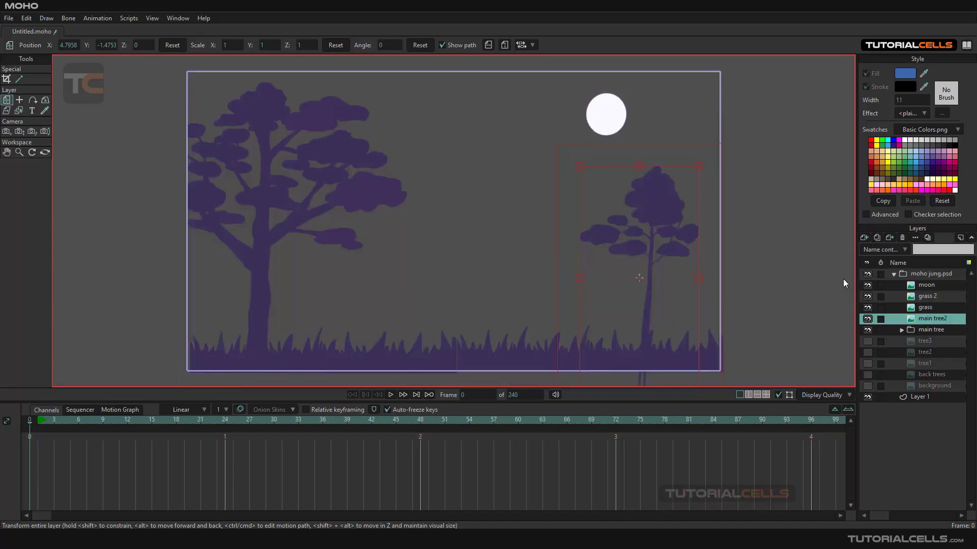
mouse_move(791, 300)
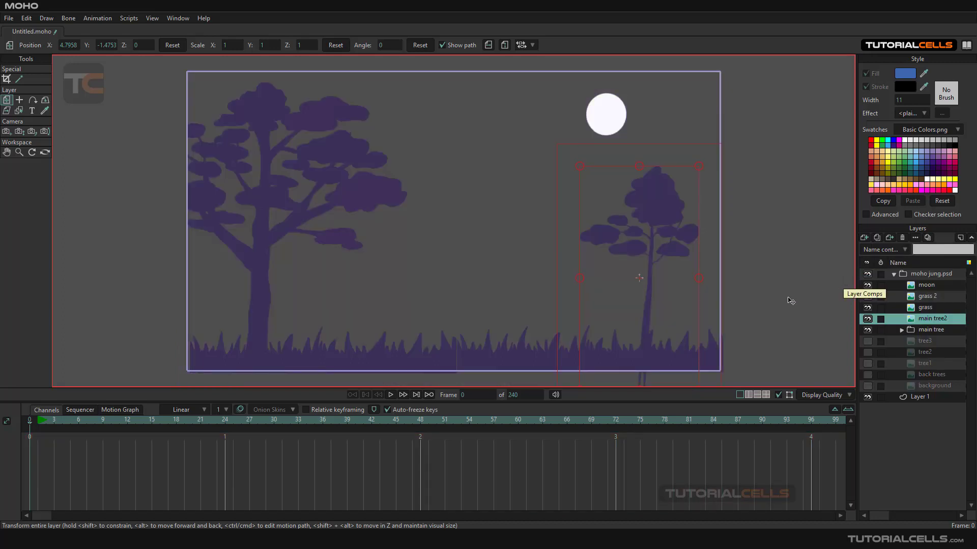
mouse_move(930, 243)
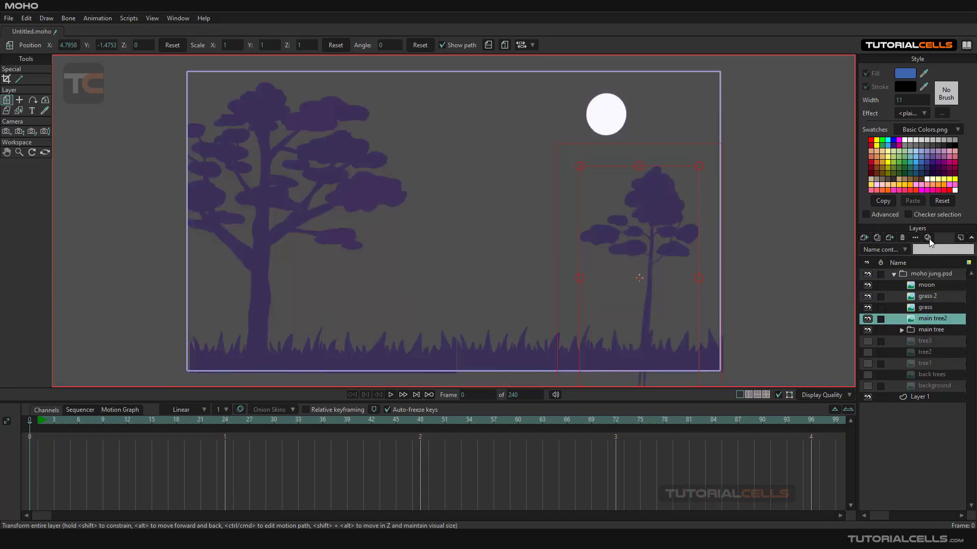
Step: Hide main tree2 and browse the Update and Hide Layer Comp submenus
click(926, 238)
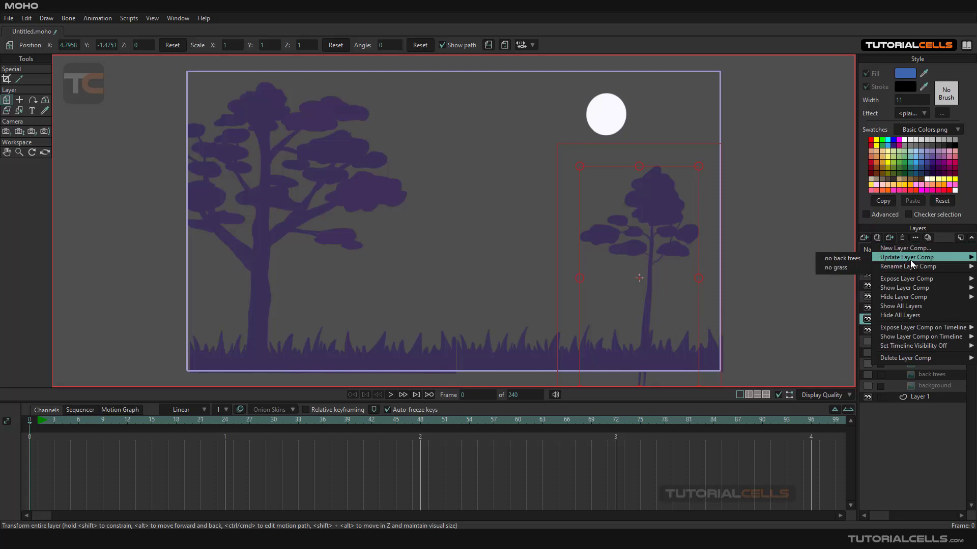
mouse_move(837, 267)
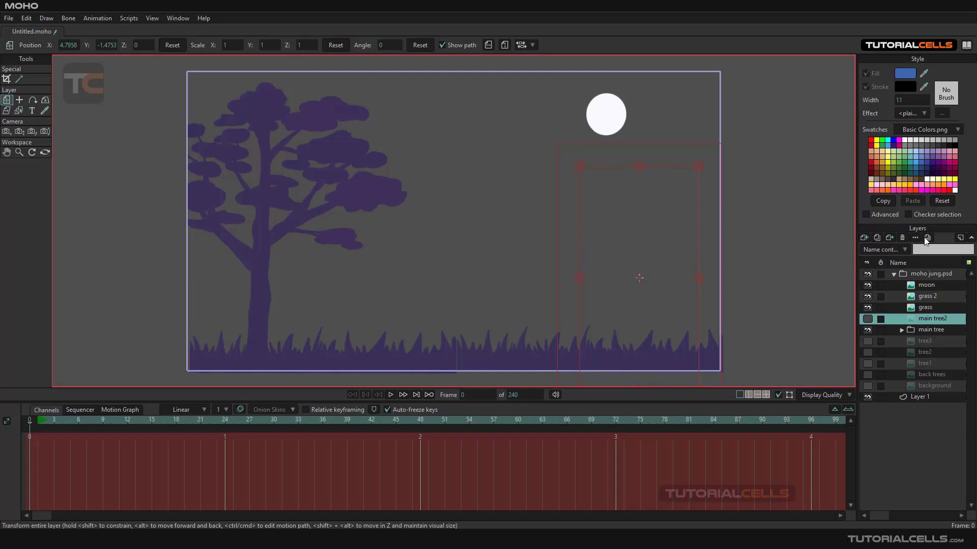
click(915, 238)
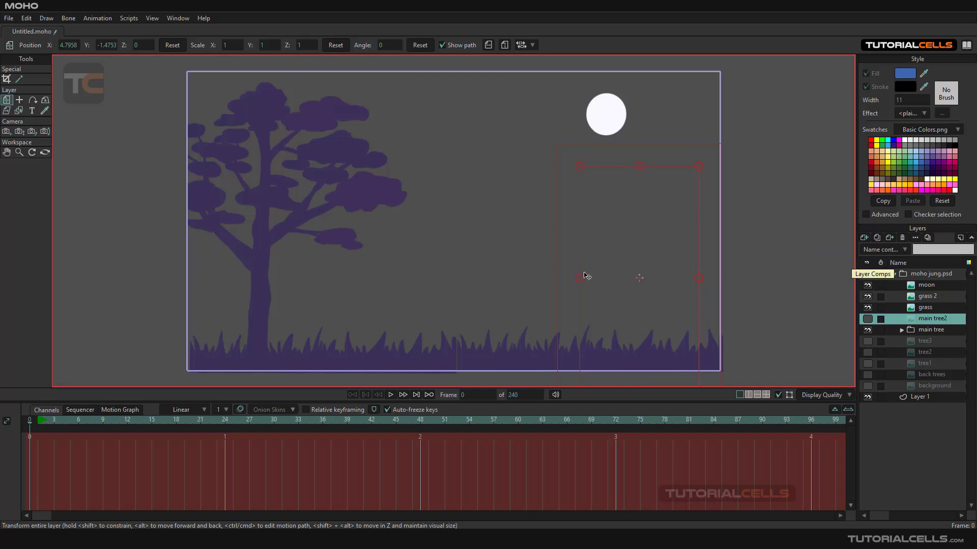
mouse_move(746, 260)
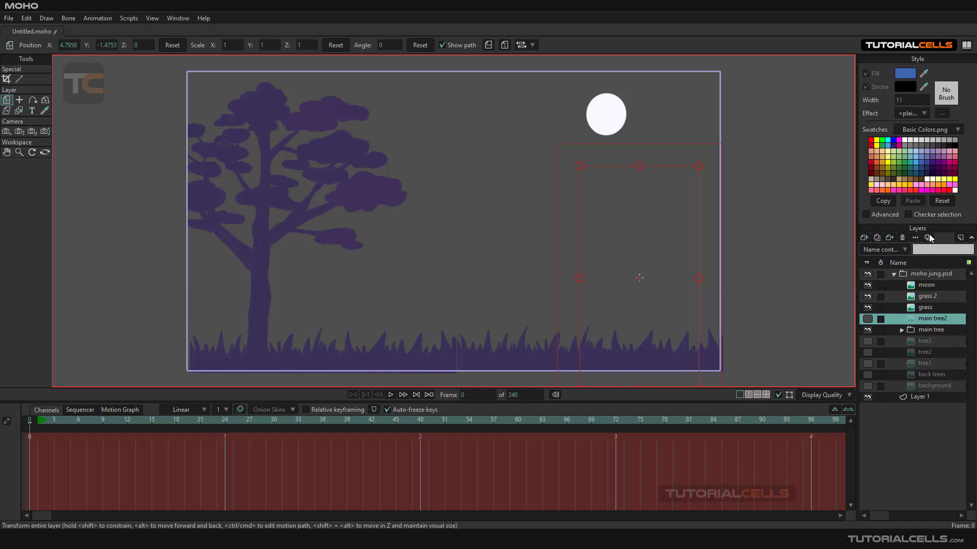
click(915, 237)
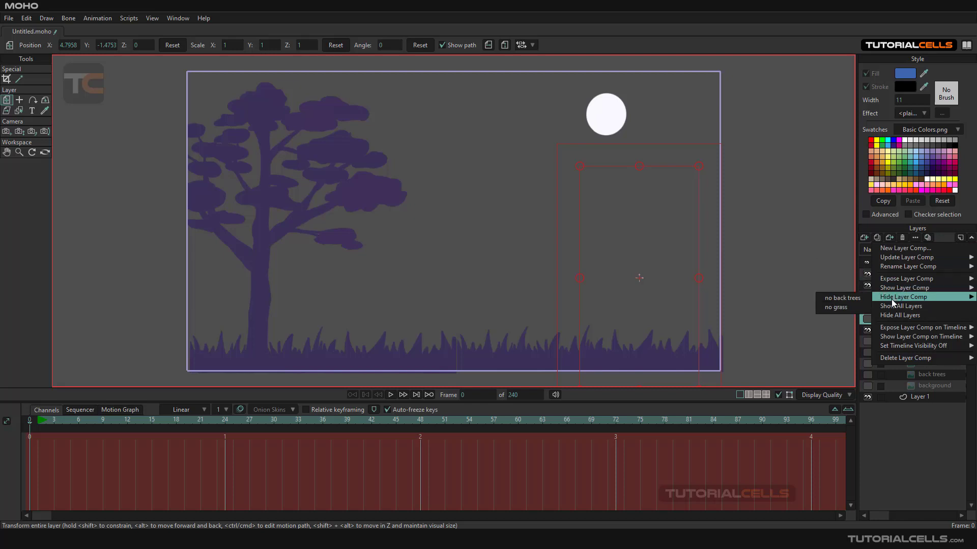
click(901, 306)
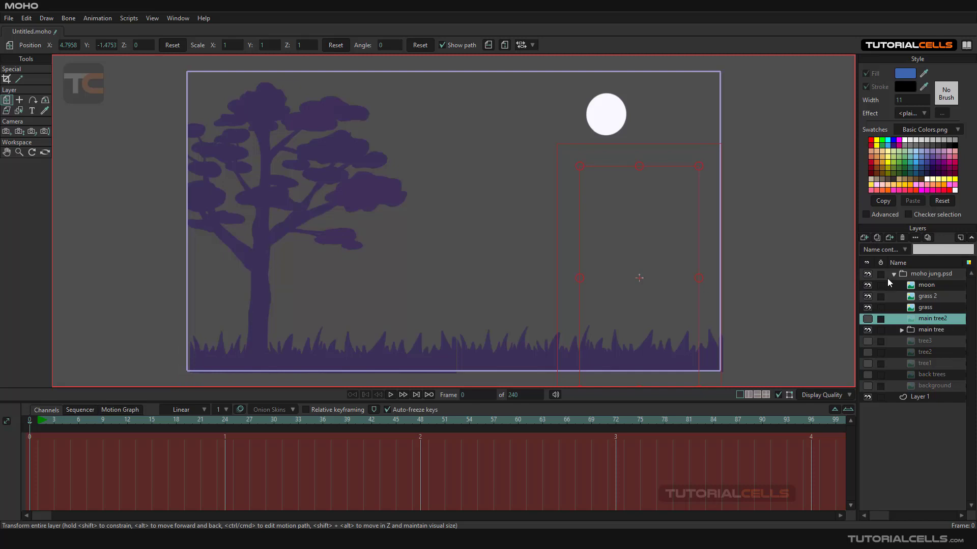
Step: Bring up the Delete Layer Comp list showing 'no back trees' and 'no grass'
click(915, 238)
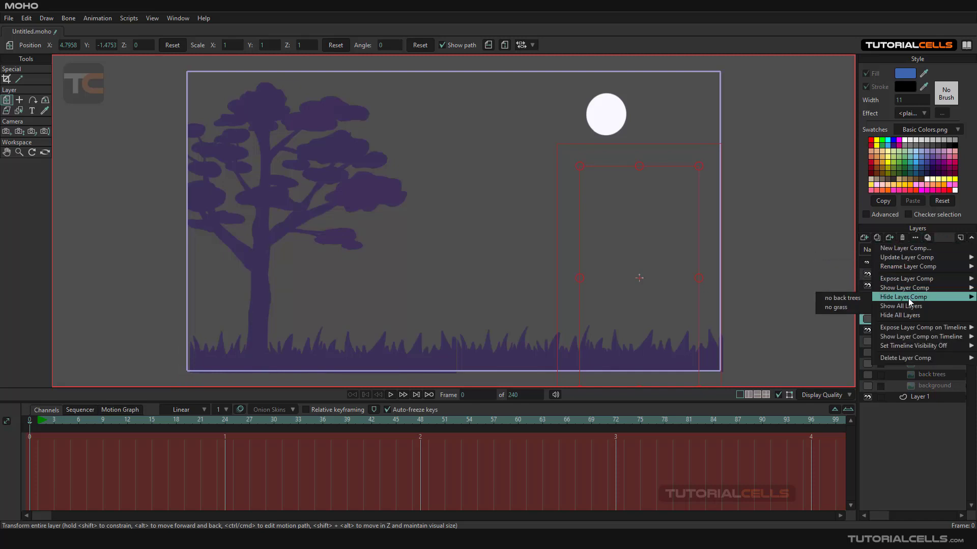
mouse_move(909, 304)
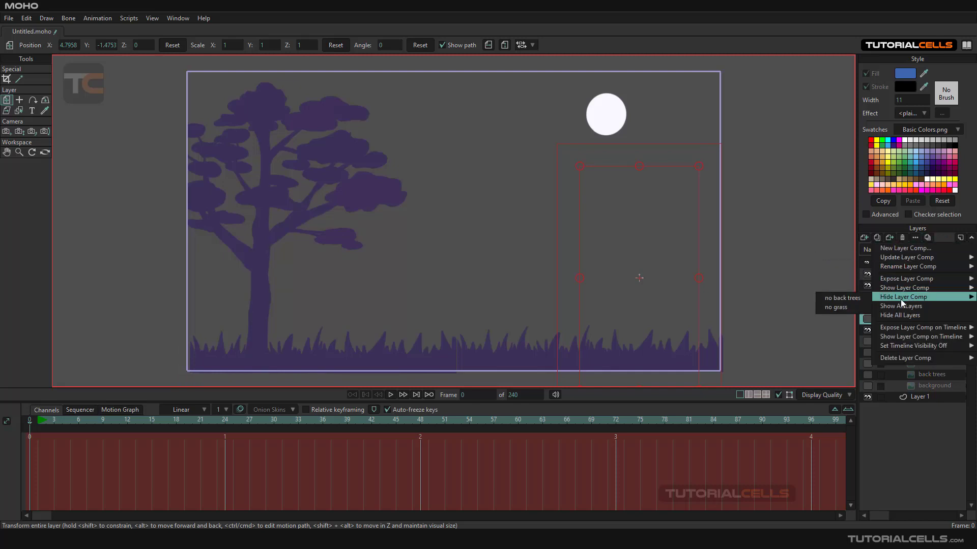
mouse_move(901, 305)
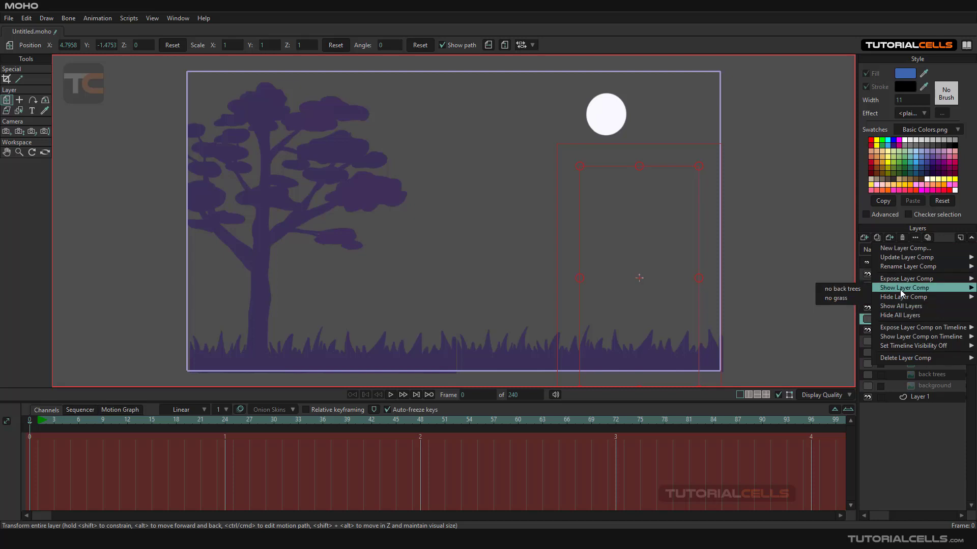
mouse_move(906, 248)
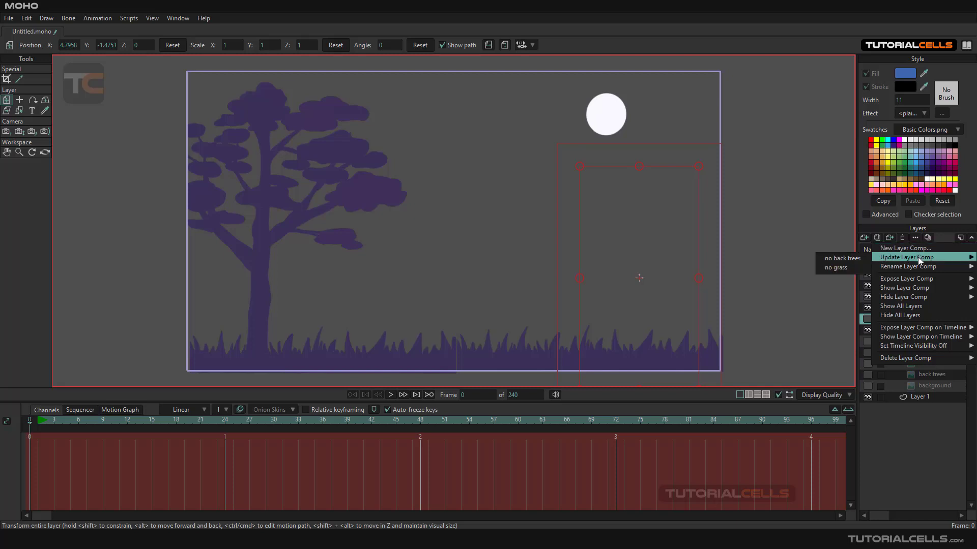
mouse_move(907, 279)
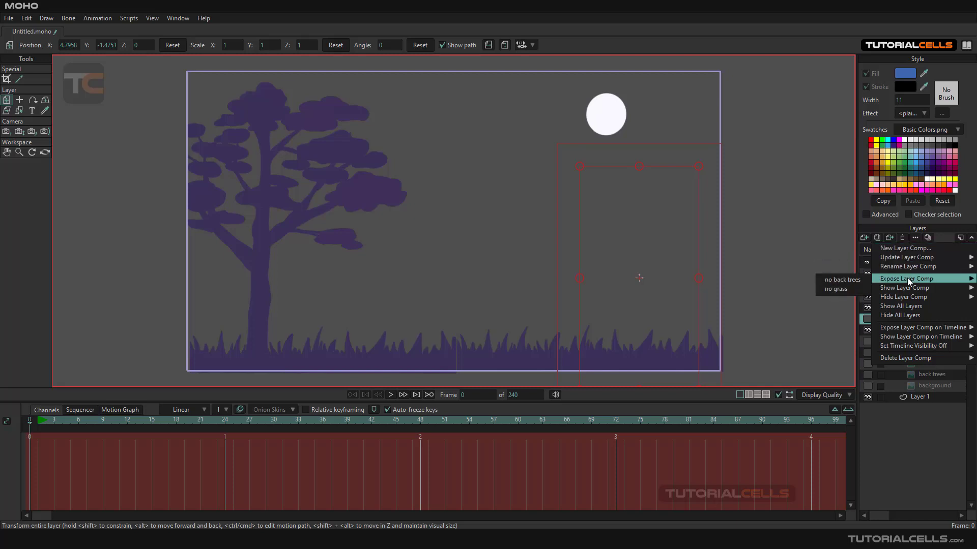
mouse_move(840, 279)
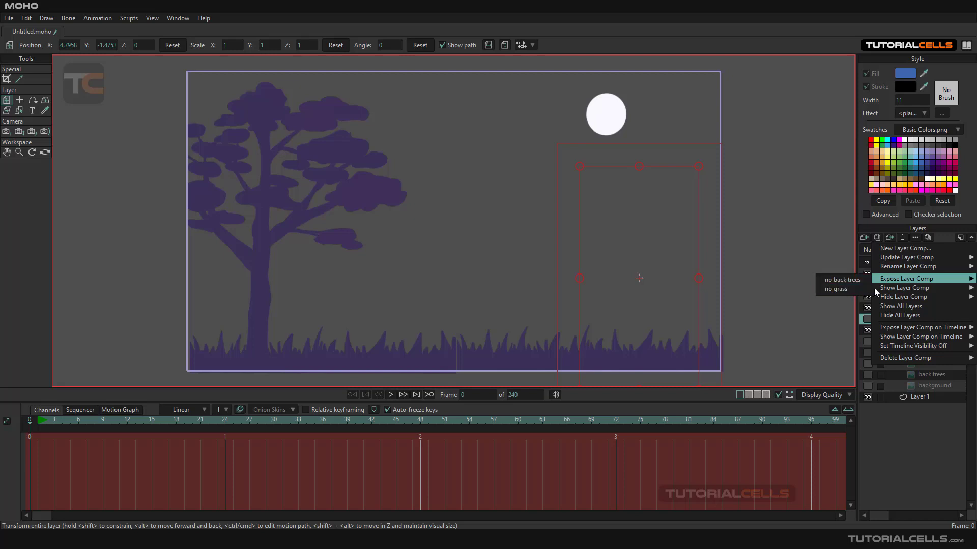
mouse_move(903, 297)
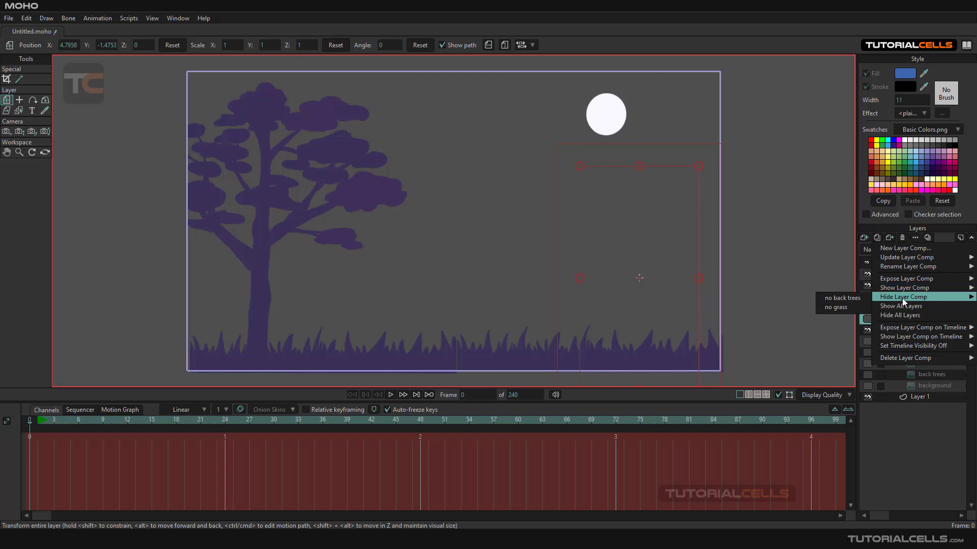
mouse_move(900, 315)
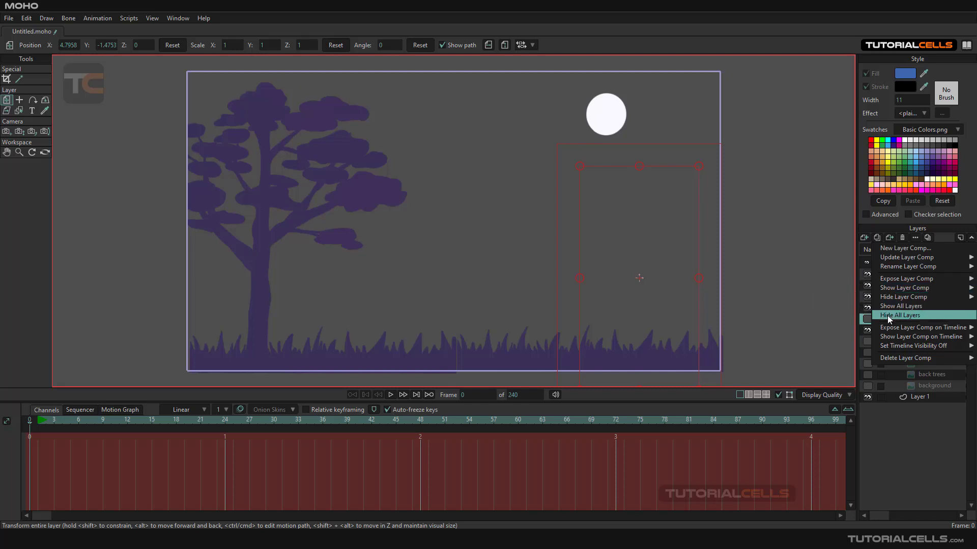
mouse_move(925, 327)
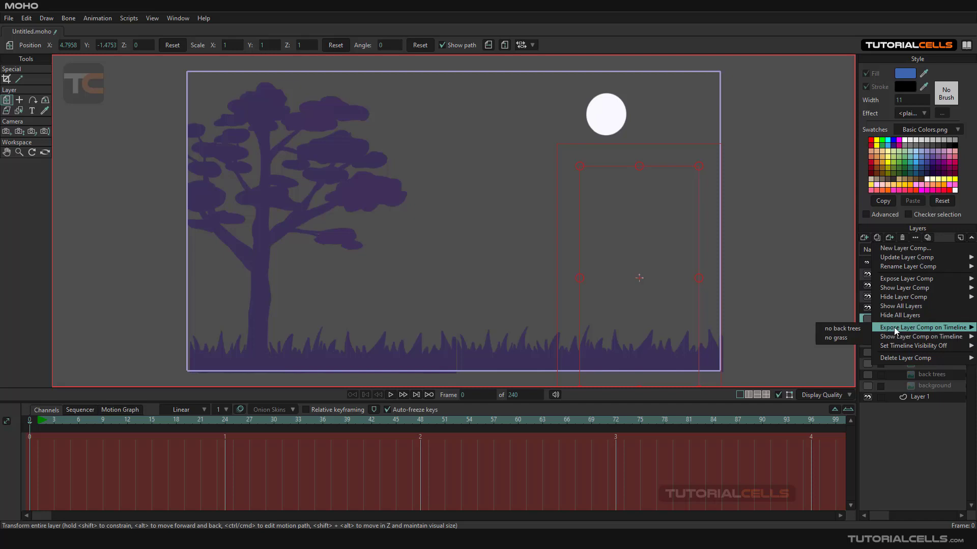
mouse_move(922, 336)
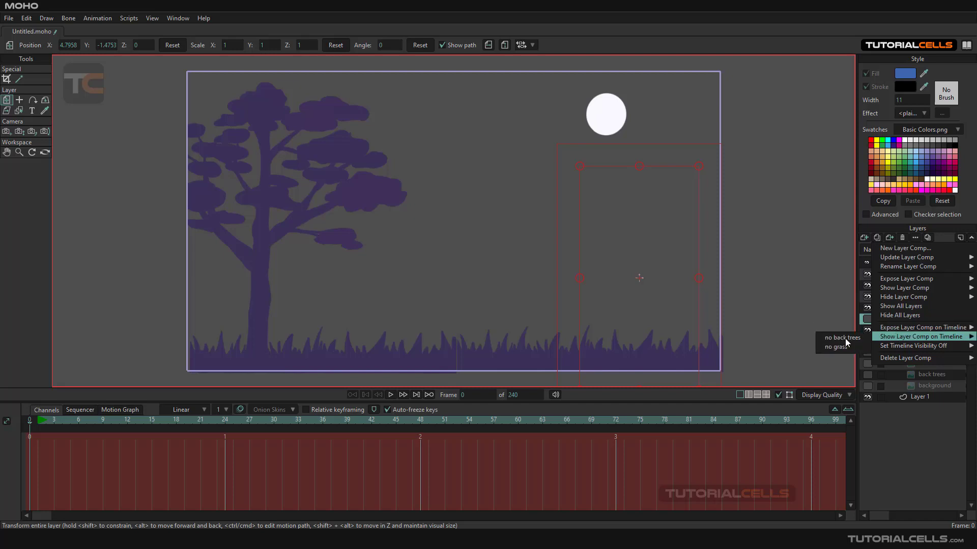
mouse_move(905, 346)
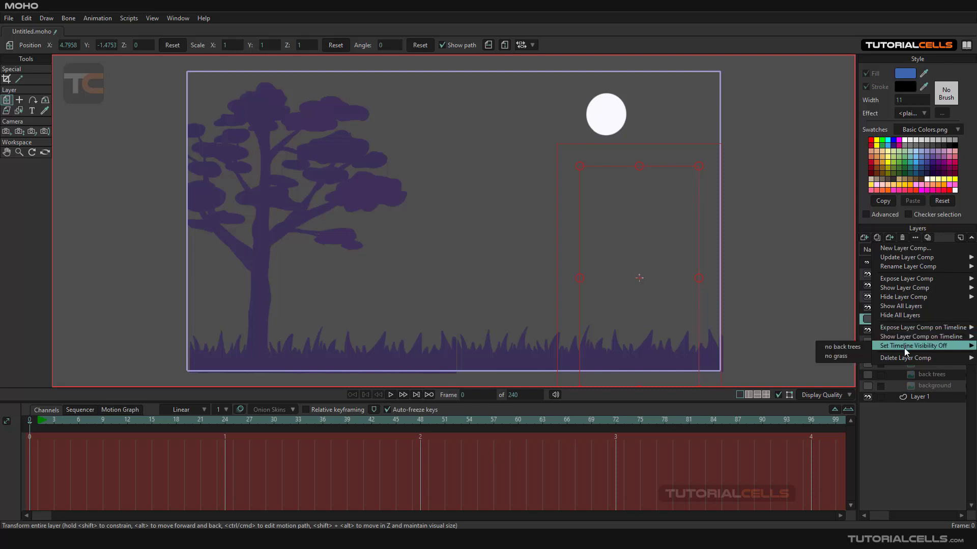
mouse_move(905, 357)
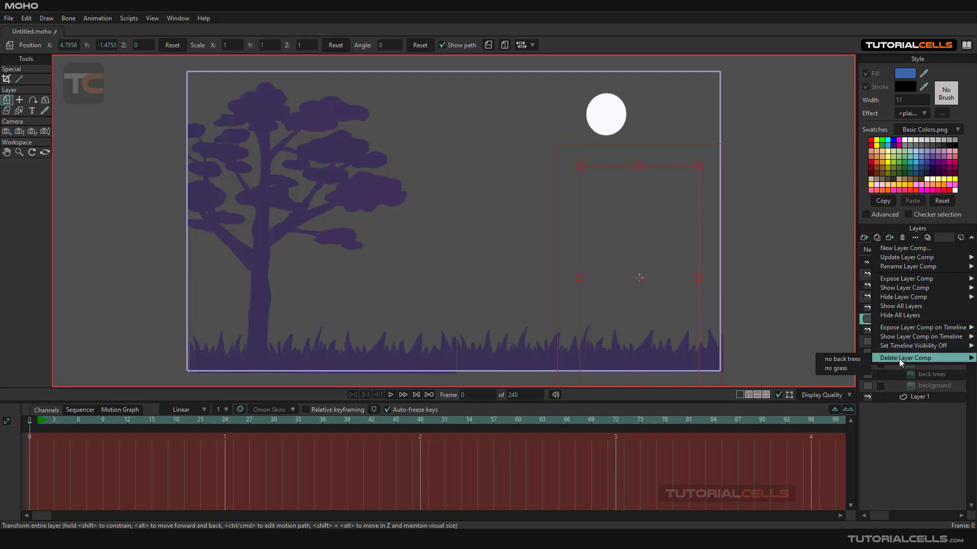
mouse_move(902, 363)
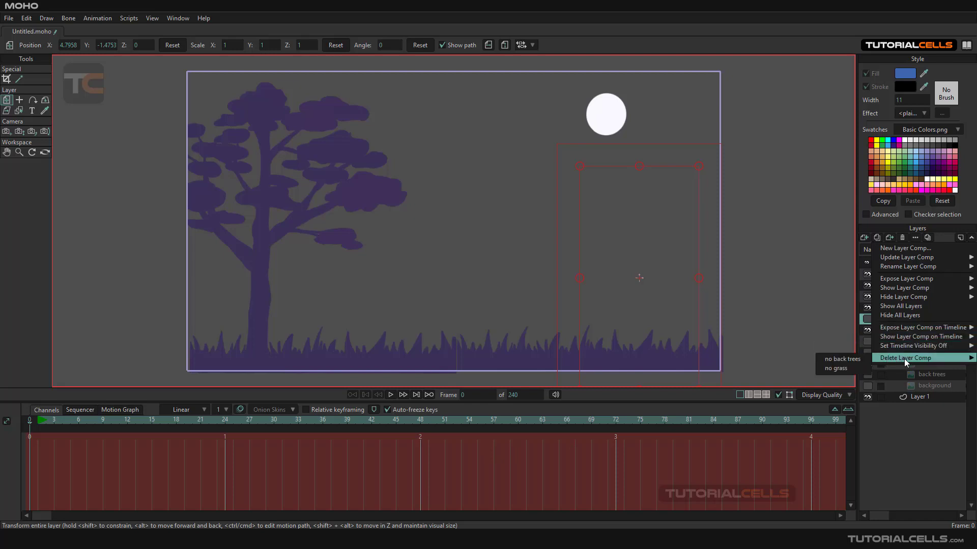
mouse_move(834, 368)
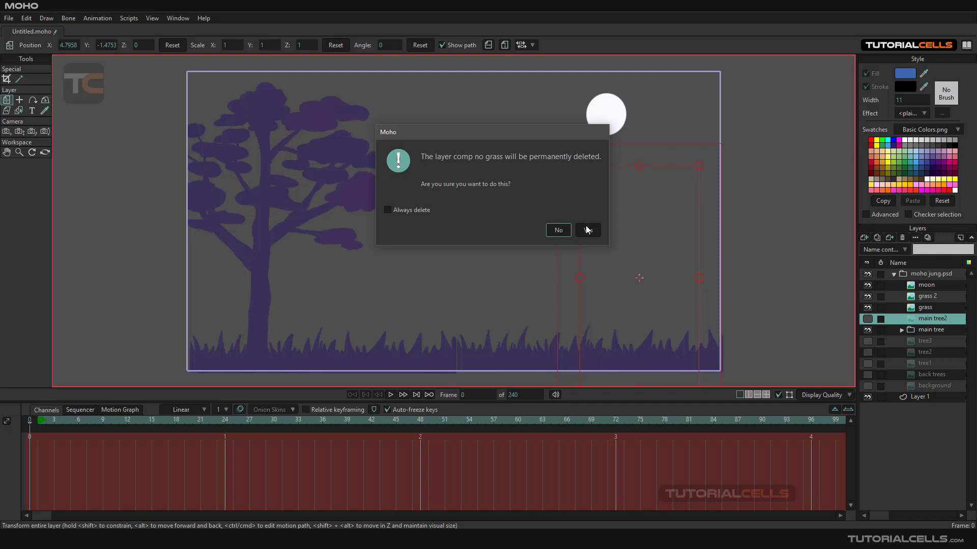
Step: Confirm deleting the 'no grass' layer comp, then reopen the Layer Comps menu to check remaining comps
click(586, 230)
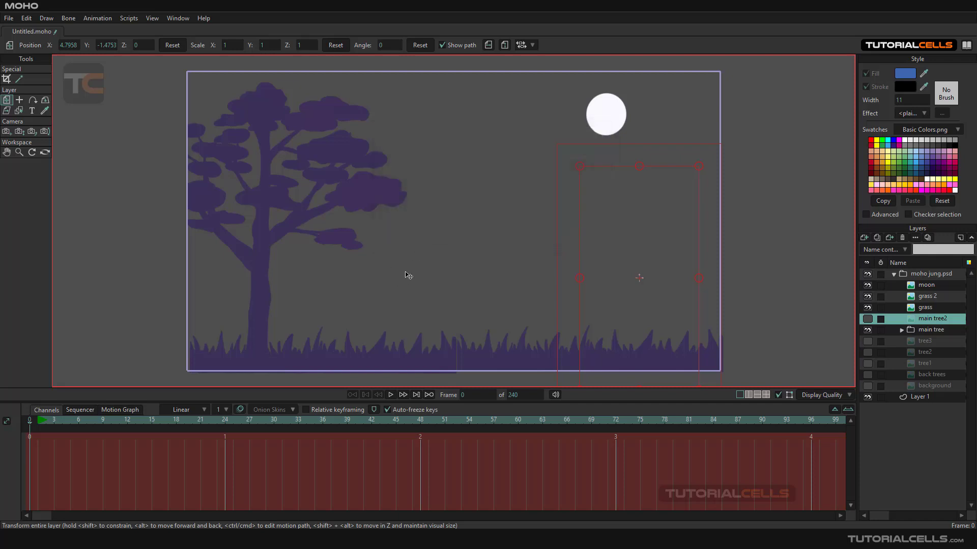
mouse_move(636, 243)
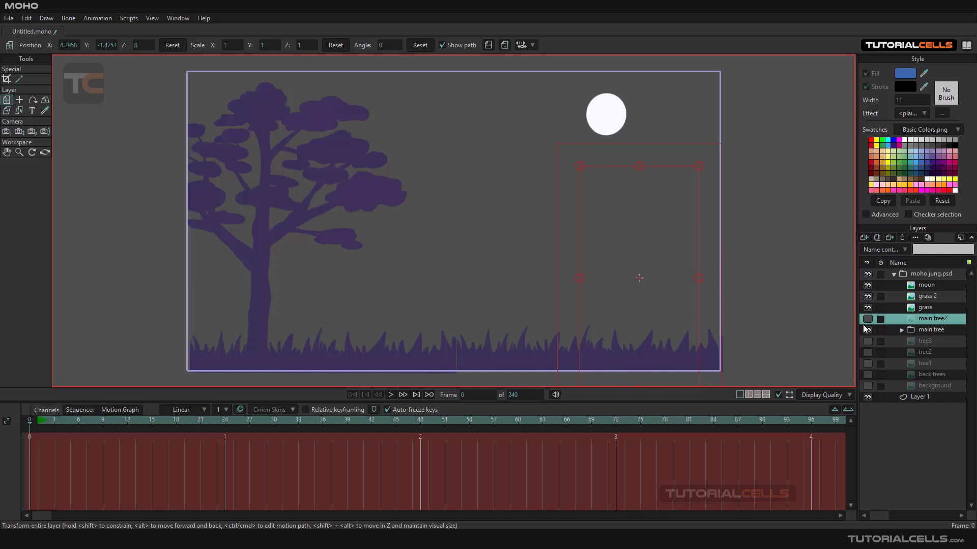
click(927, 238)
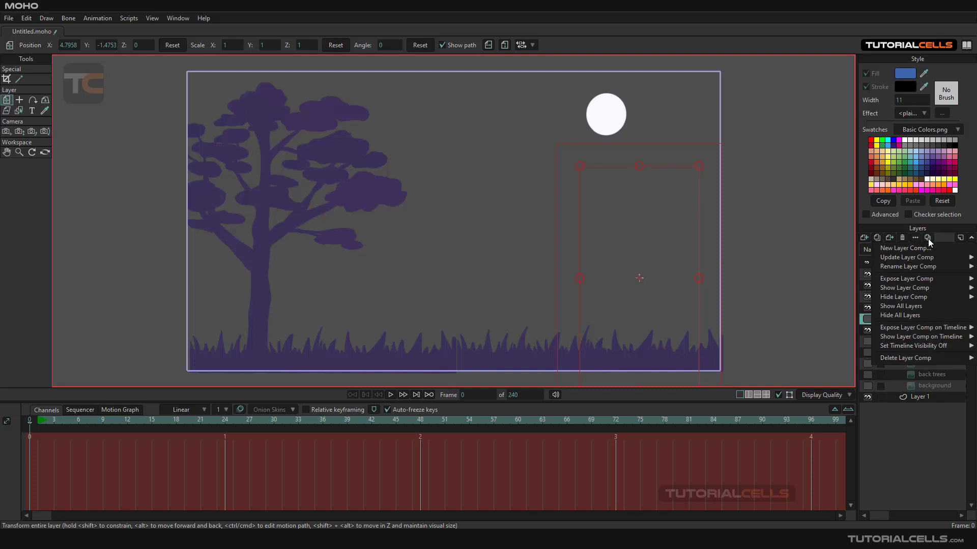